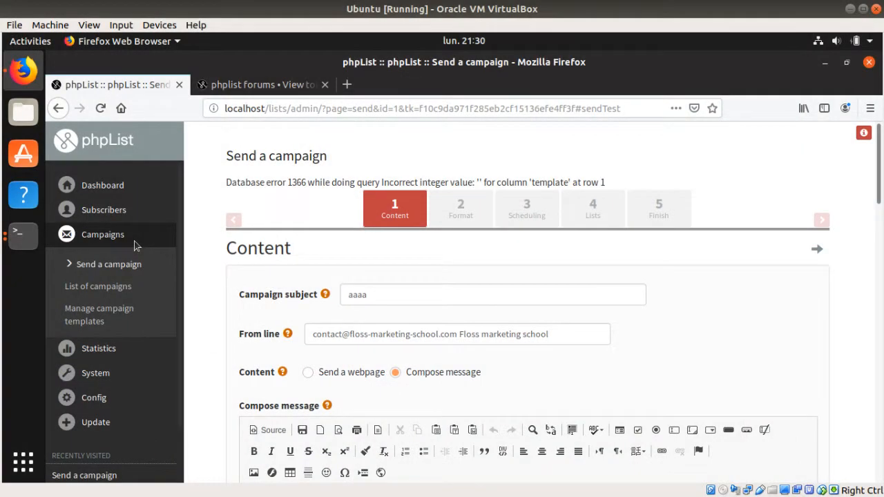
Scroll past the campaign content and send the test campaign to the contact address, which reports failed
scroll("down", 3)
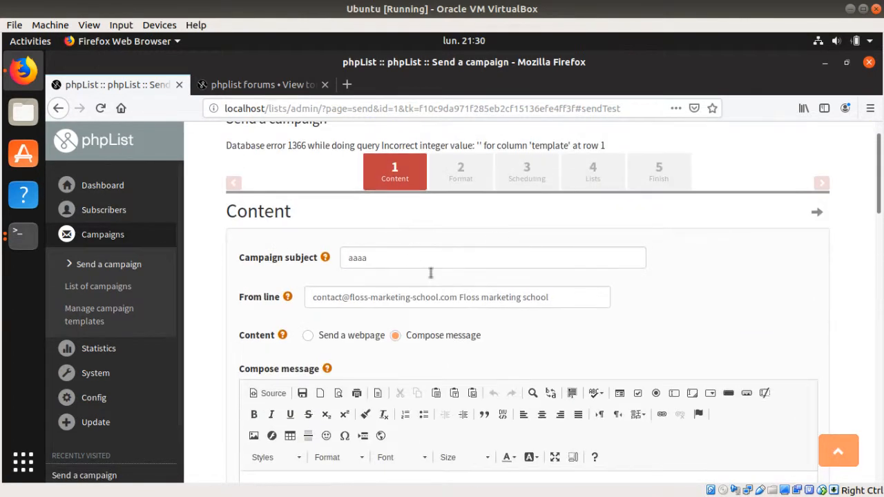
scroll("down", 3)
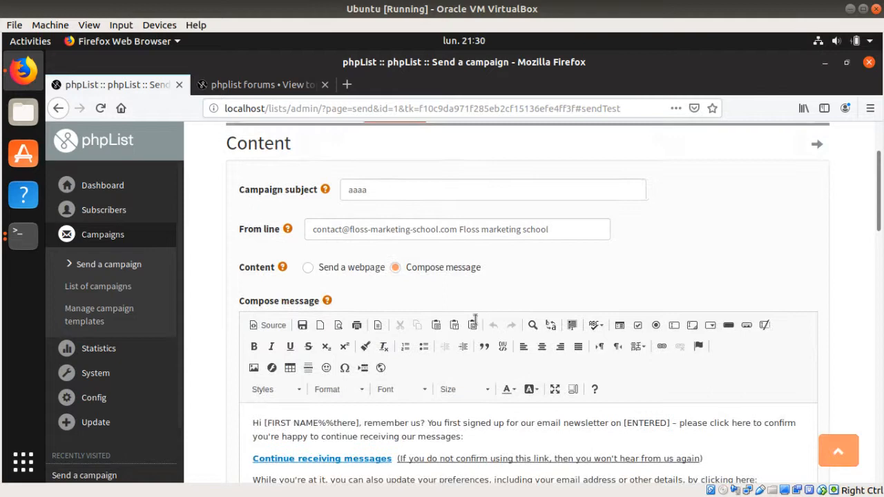
scroll("down", 3)
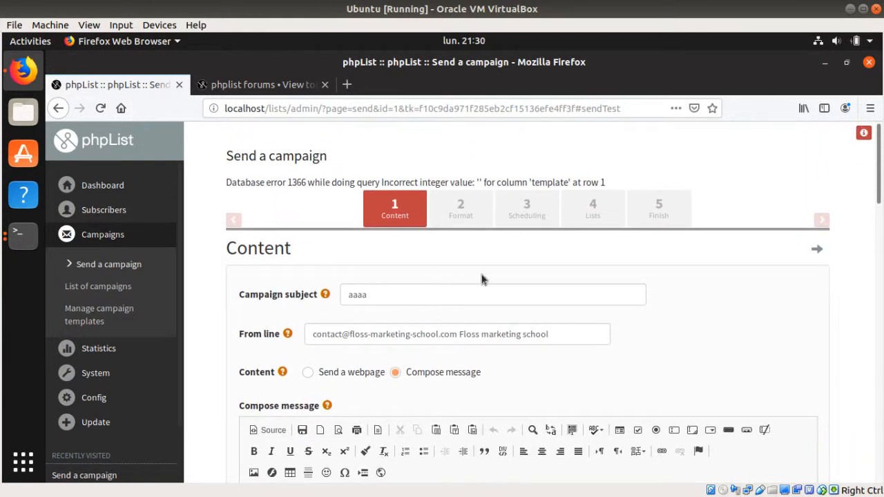
scroll("down", 3)
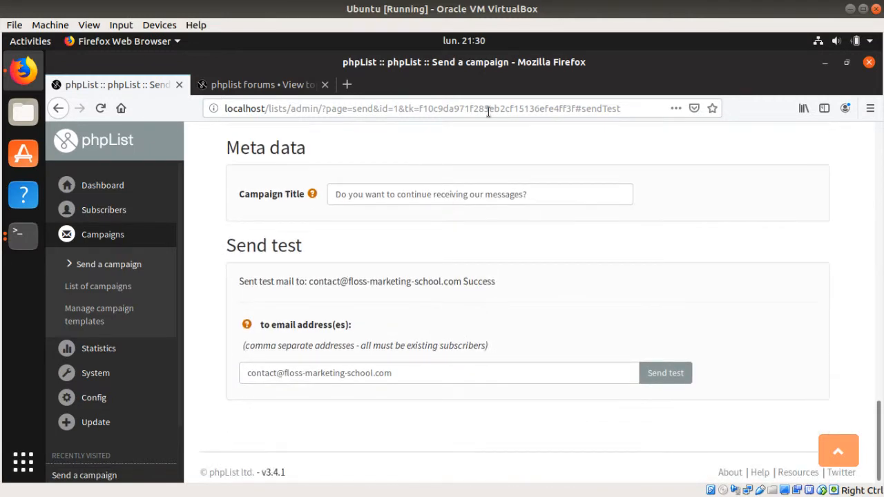
mouse_move(714, 385)
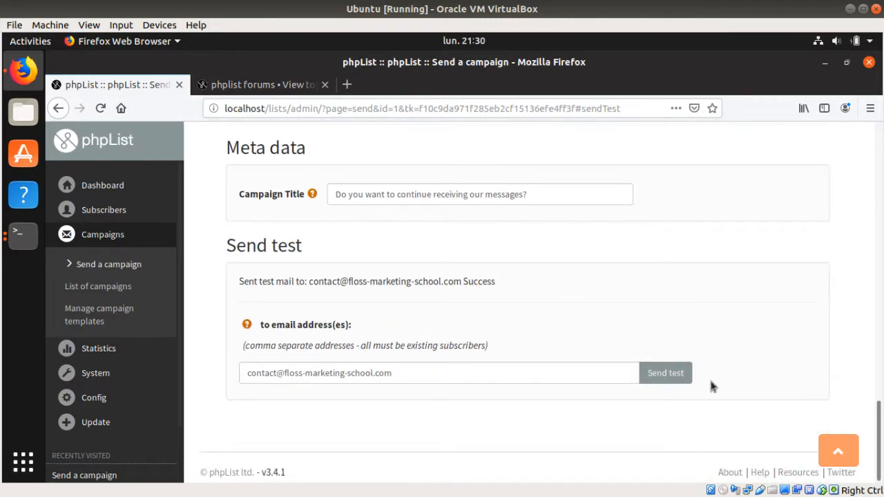
mouse_move(665, 372)
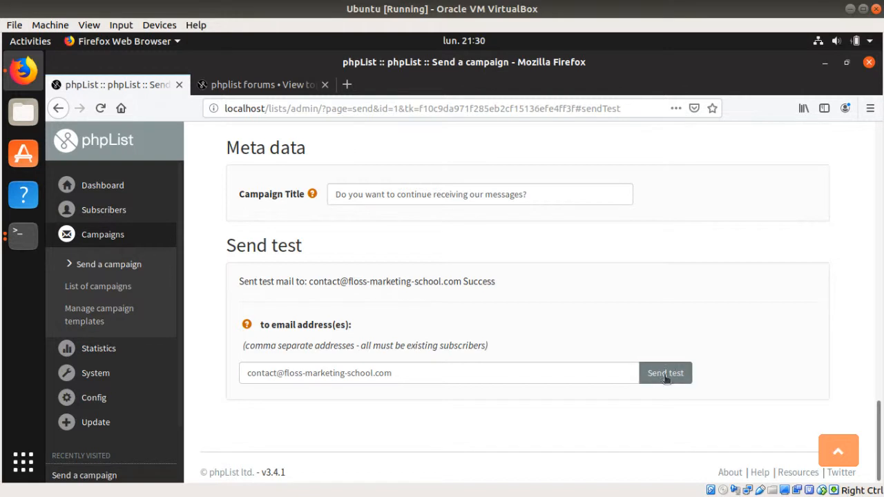
mouse_move(665, 381)
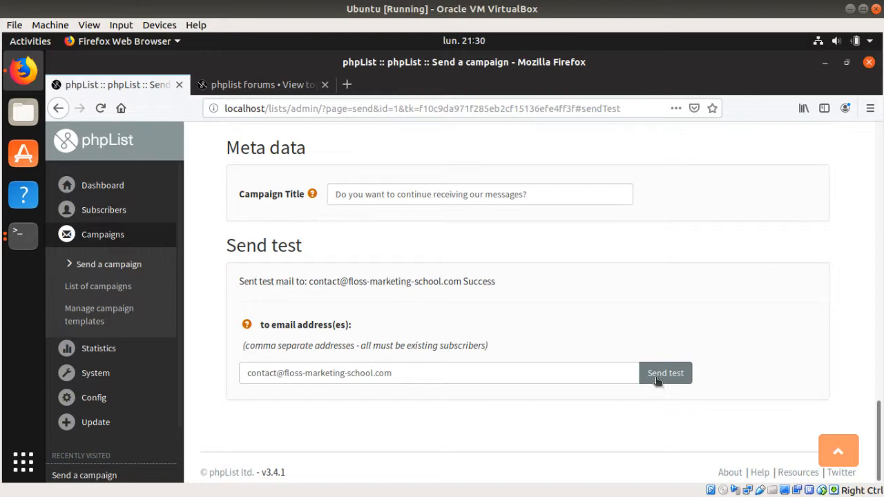
scroll("down", 3)
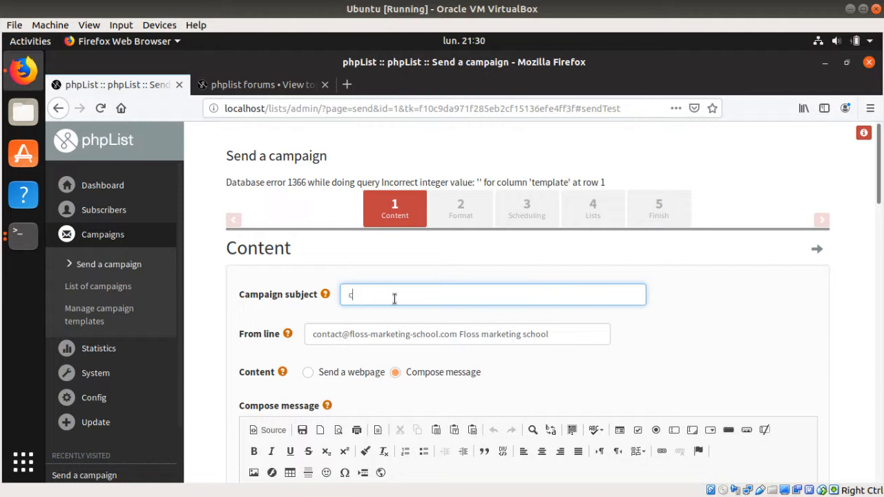
scroll("down", 3)
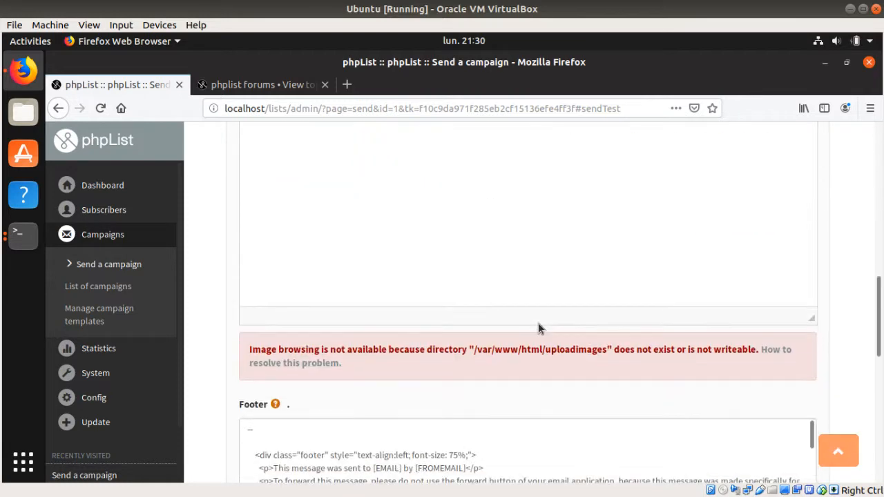
left_click(665, 372)
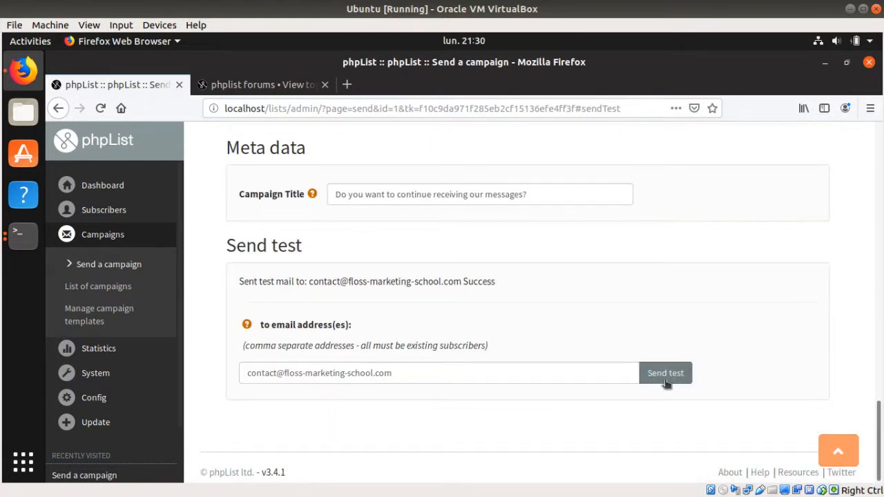
left_click(665, 373)
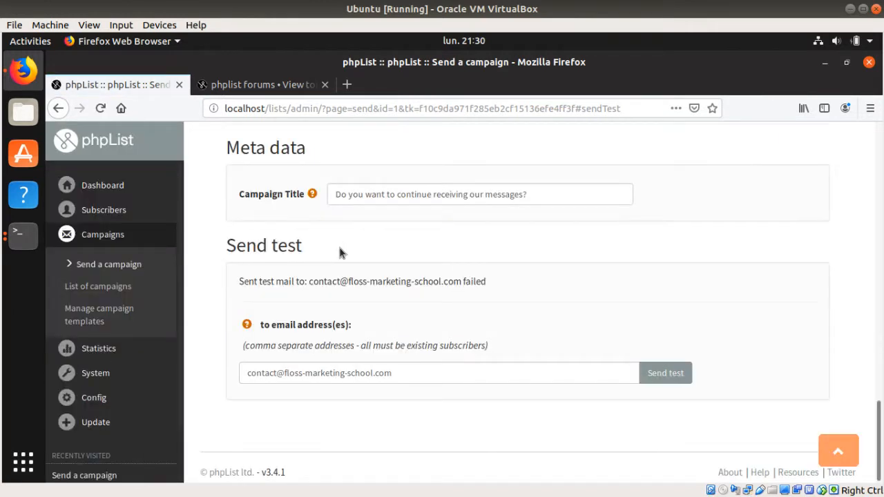
mouse_move(297, 238)
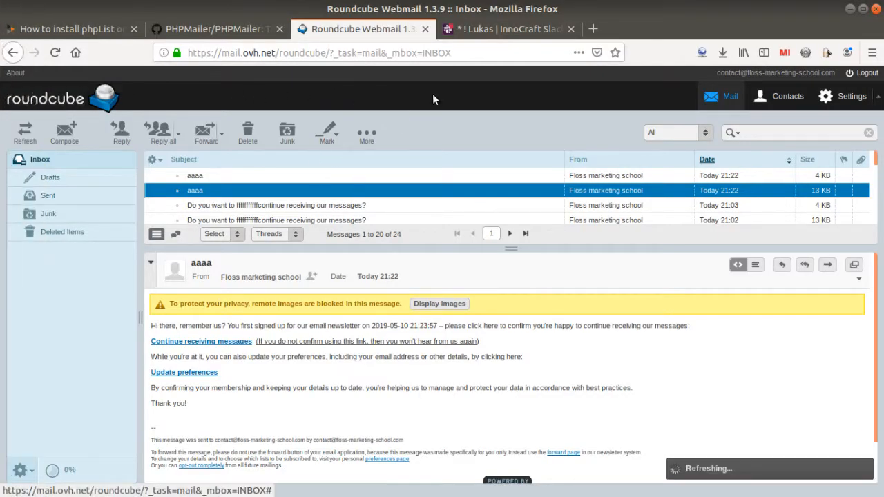
Close the Slack chat tab and view the aaaa message in the Roundcube inbox
left_click(570, 28)
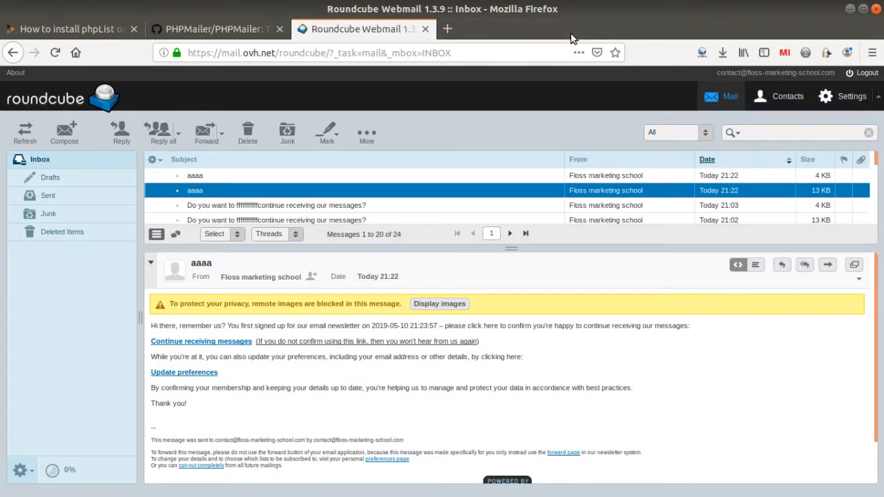
mouse_move(411, 302)
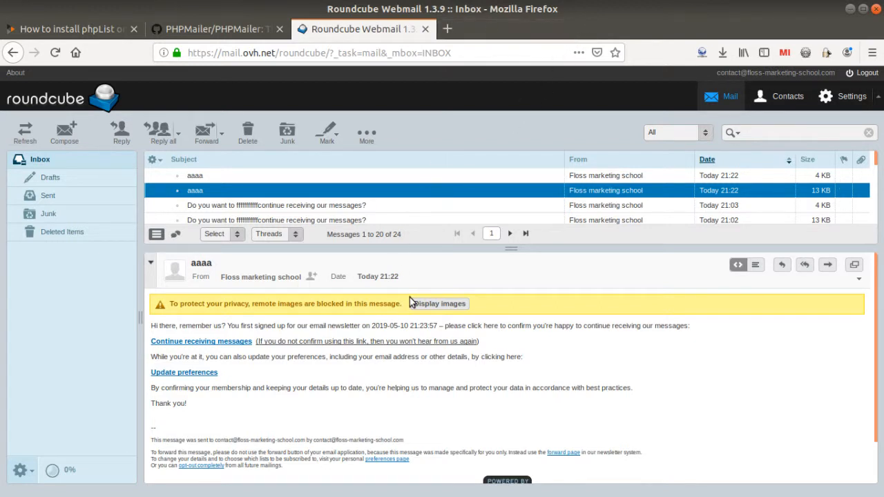
left_click(25, 132)
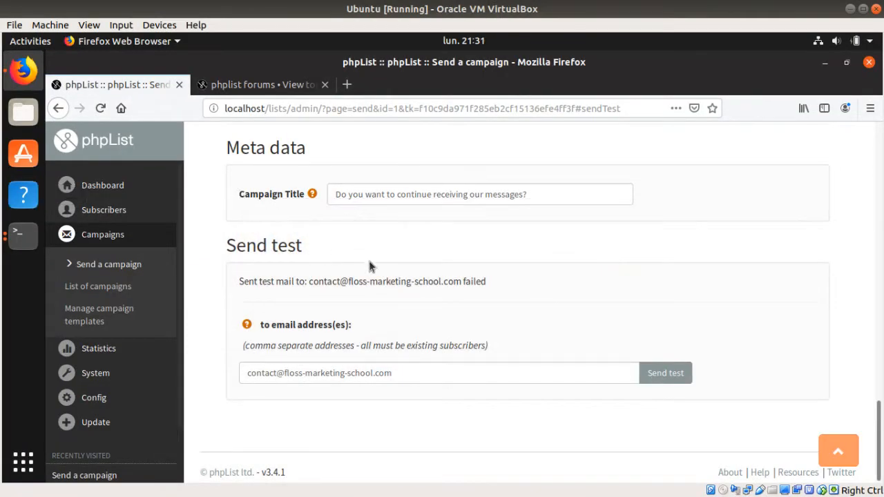
mouse_move(221, 348)
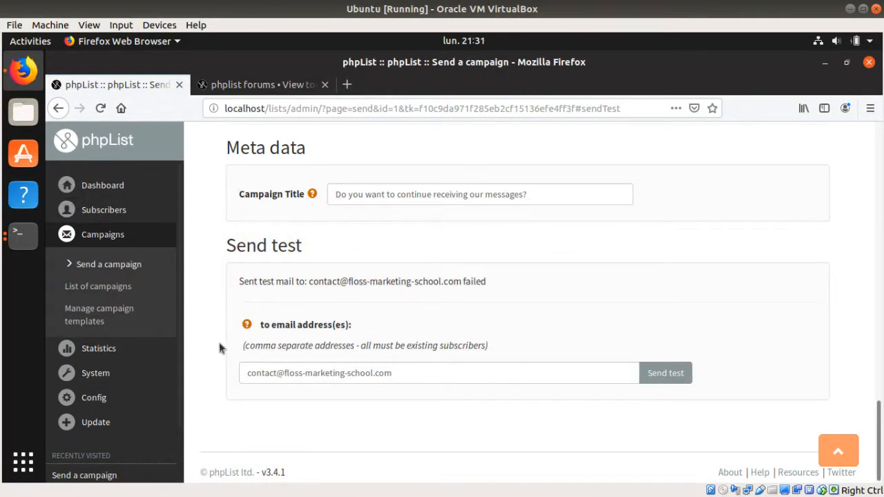
mouse_move(478, 305)
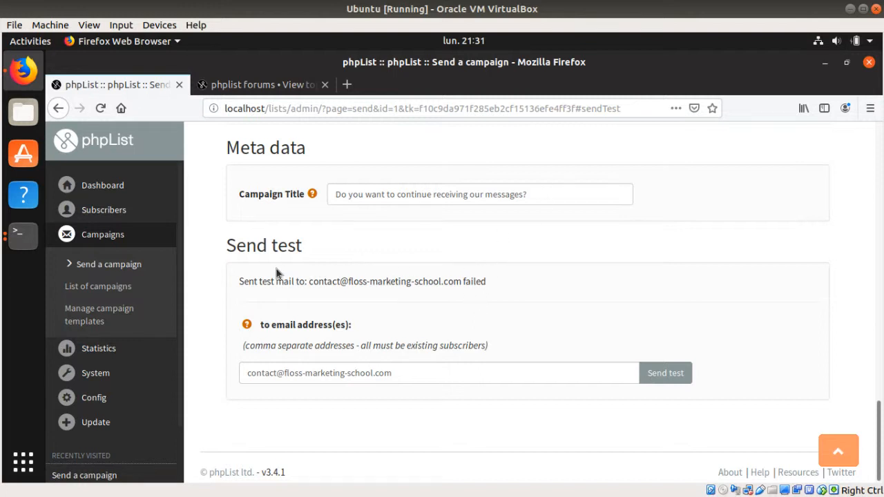
mouse_move(340, 261)
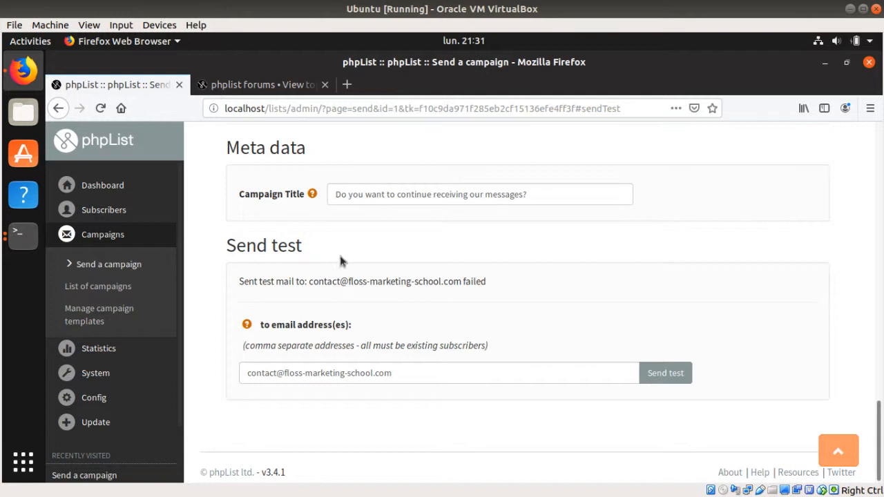
mouse_move(366, 257)
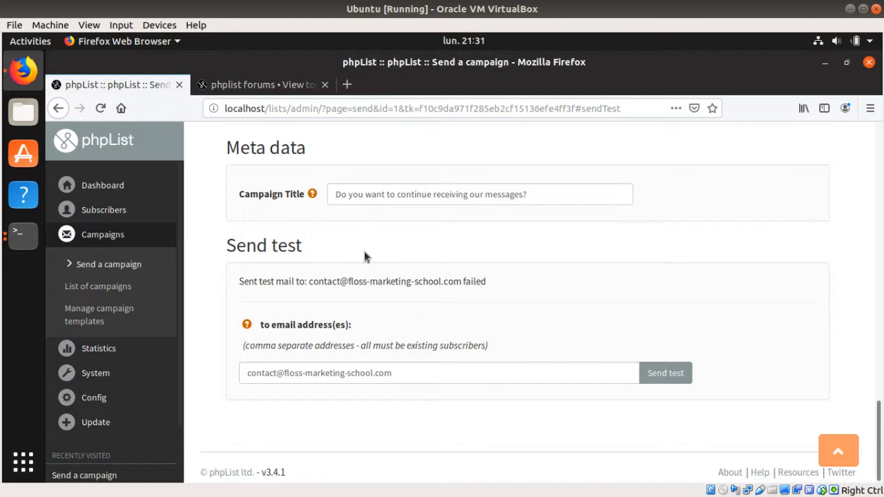
mouse_move(78, 248)
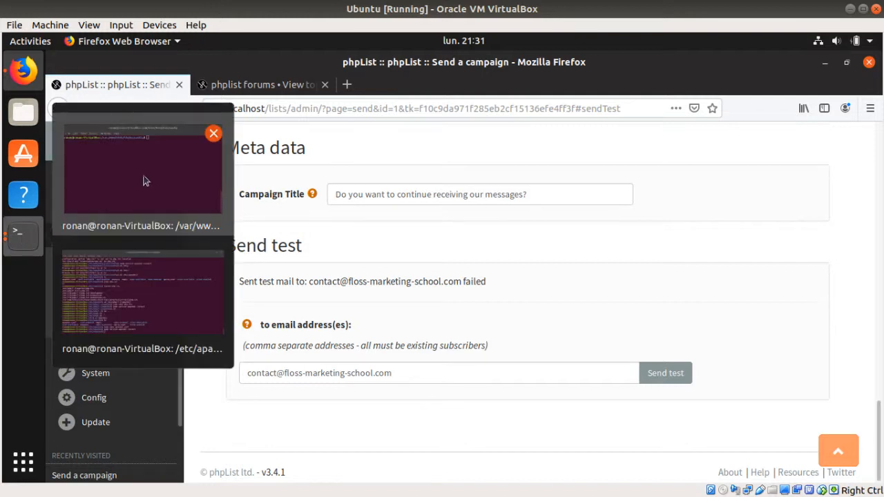
mouse_move(173, 201)
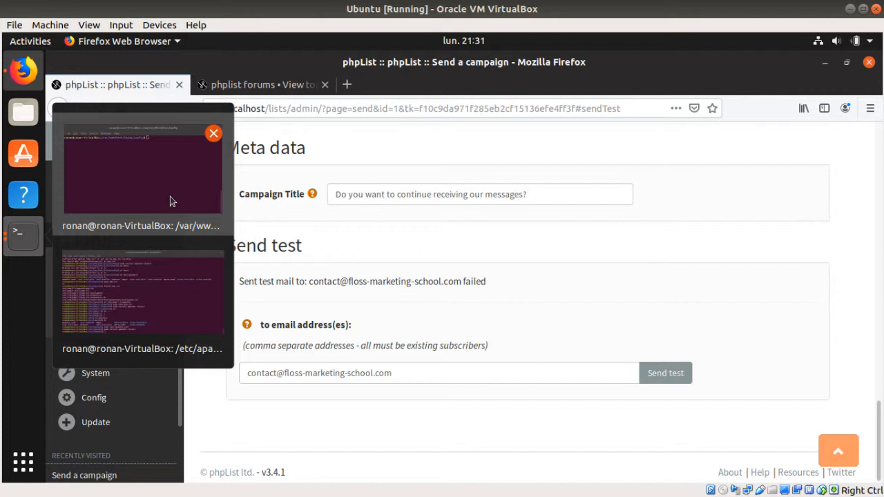
Bring back the terminal window opened at /var/www/html/lists/config
left_click(142, 169)
type("ls")
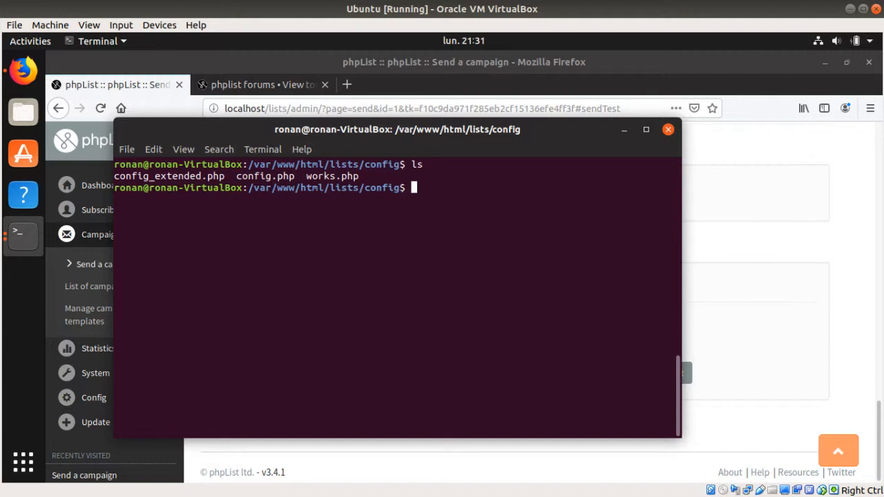
Open config.php in nano from the config folder
type("na")
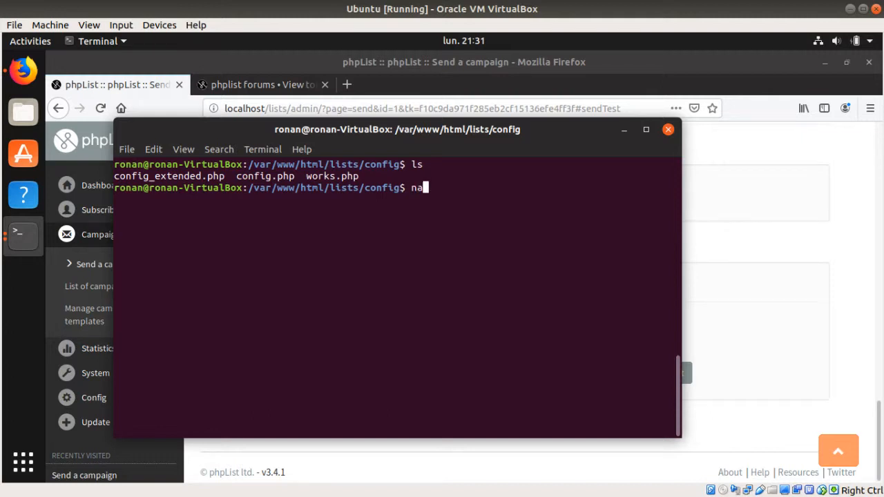
type("no")
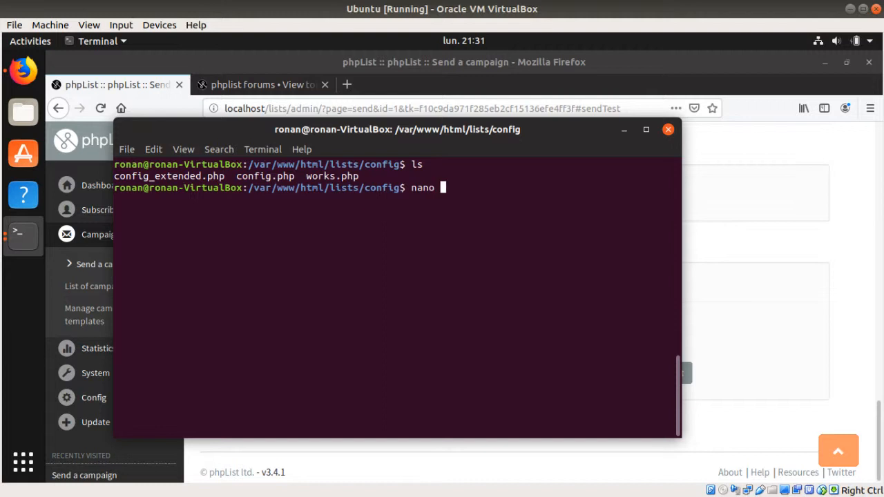
type("config")
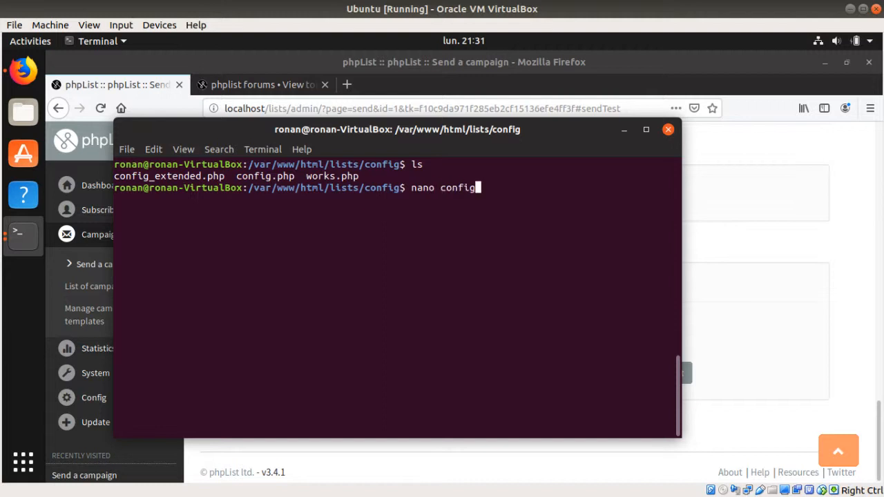
key("Return")
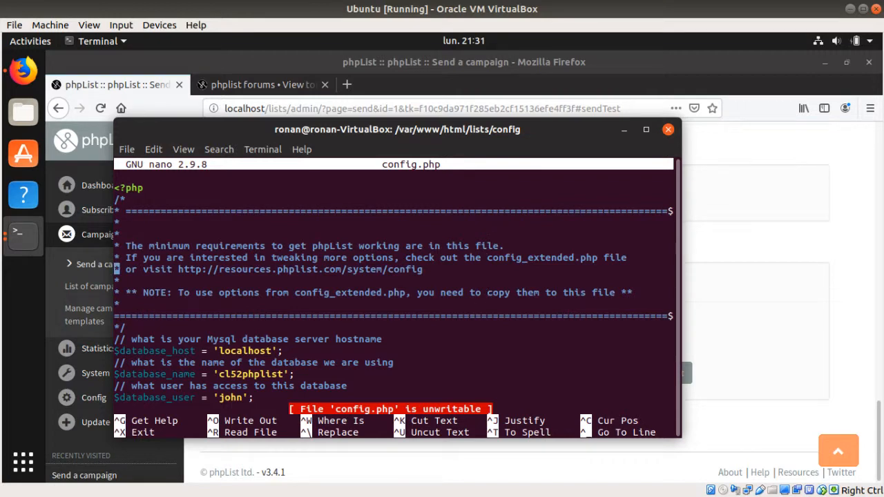
Search 'SMTP' to reach the empty PHPMAILERHOST definition and look around it
scroll("down", 3)
type("s")
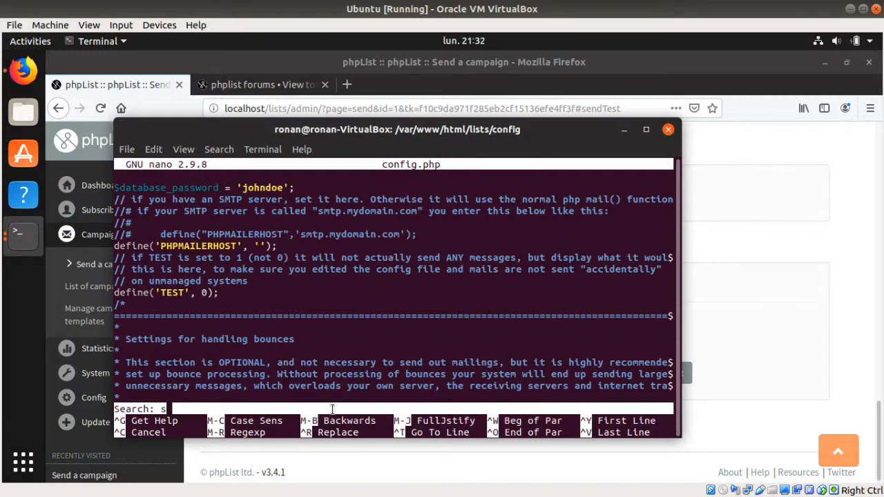
key("Return")
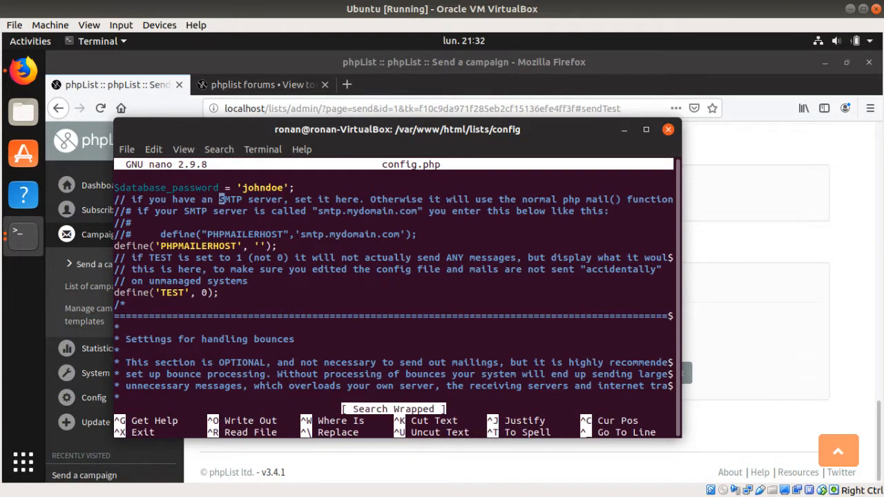
mouse_move(282, 201)
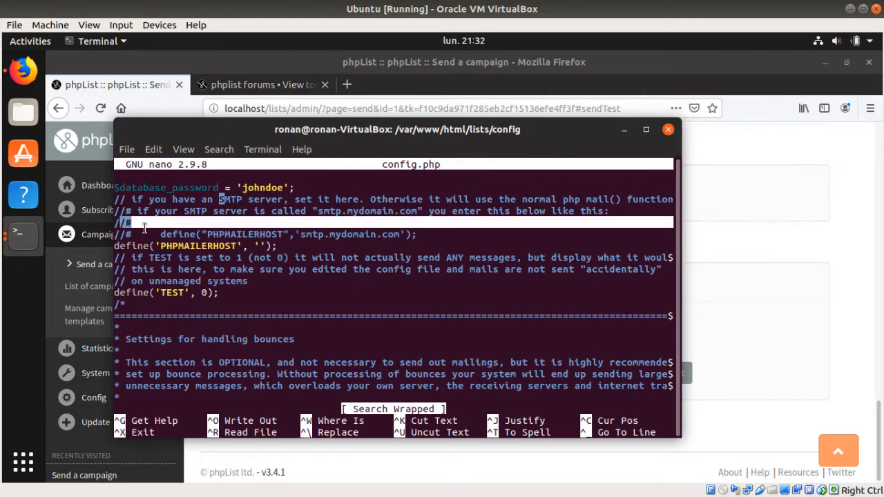
mouse_move(166, 234)
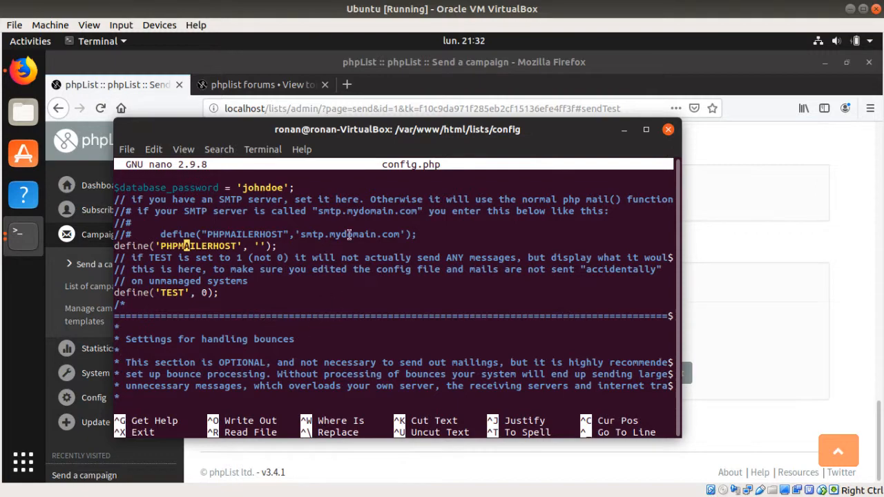
scroll("down", 3)
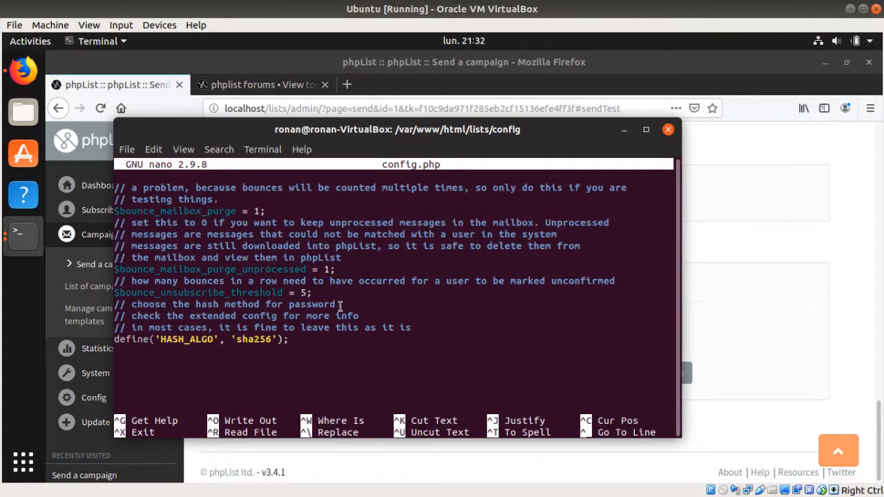
scroll("up", 3)
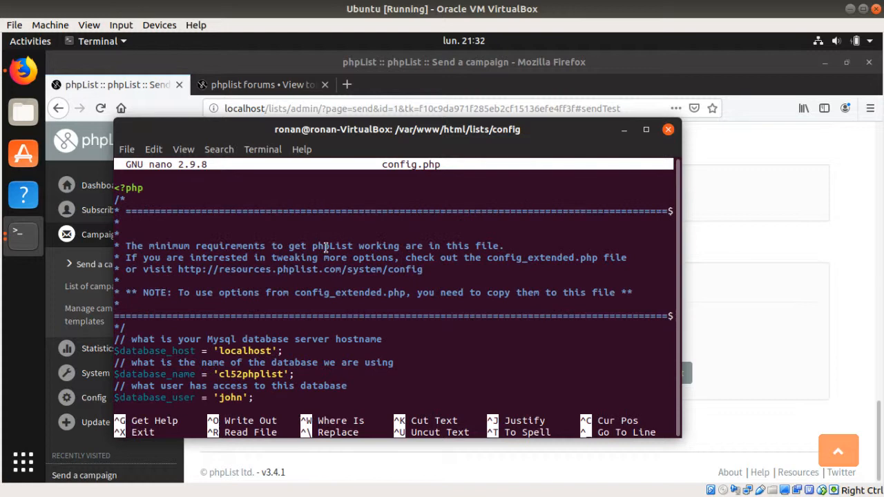
mouse_move(576, 180)
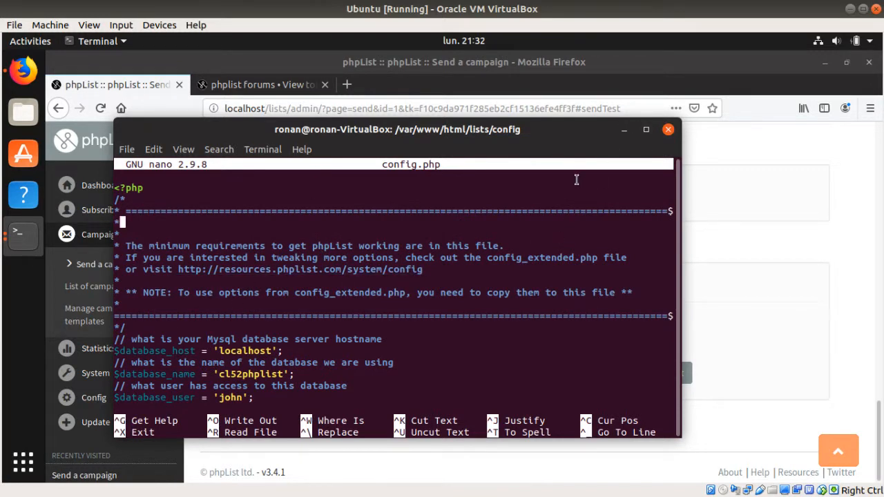
mouse_move(401, 255)
type("ls")
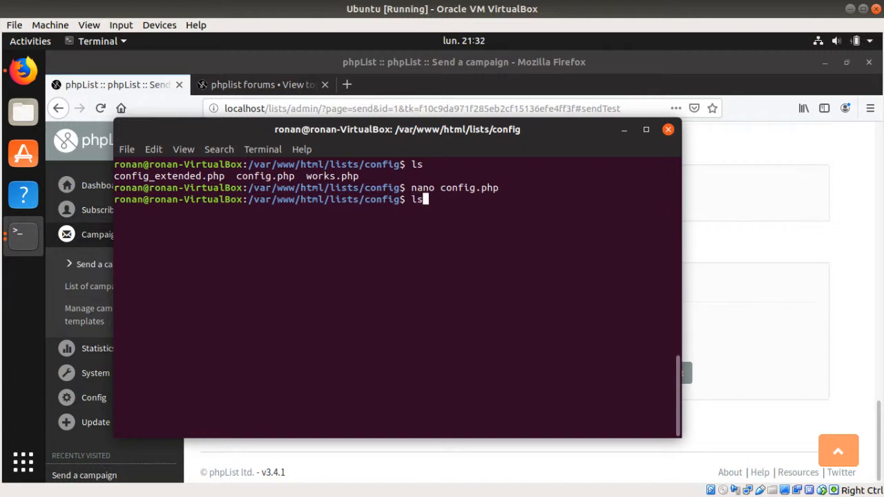
List the config folder and open config_extended.php in nano
key("Return")
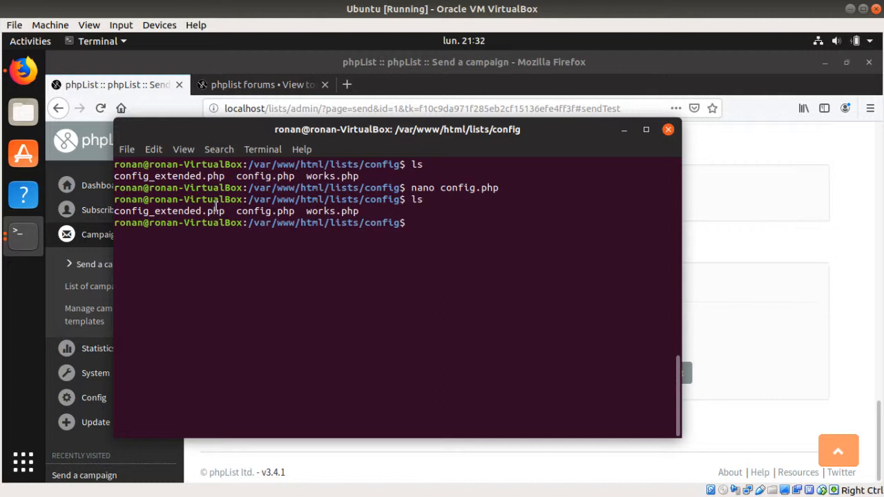
type("nano con")
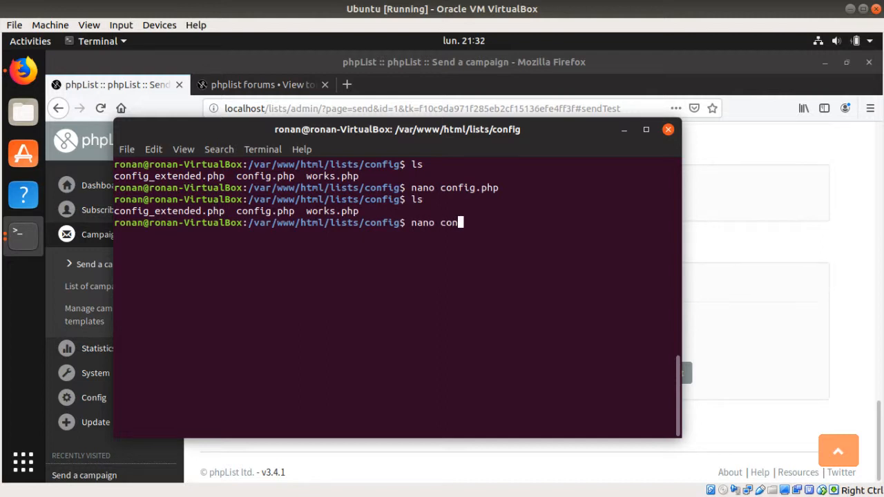
type("fig")
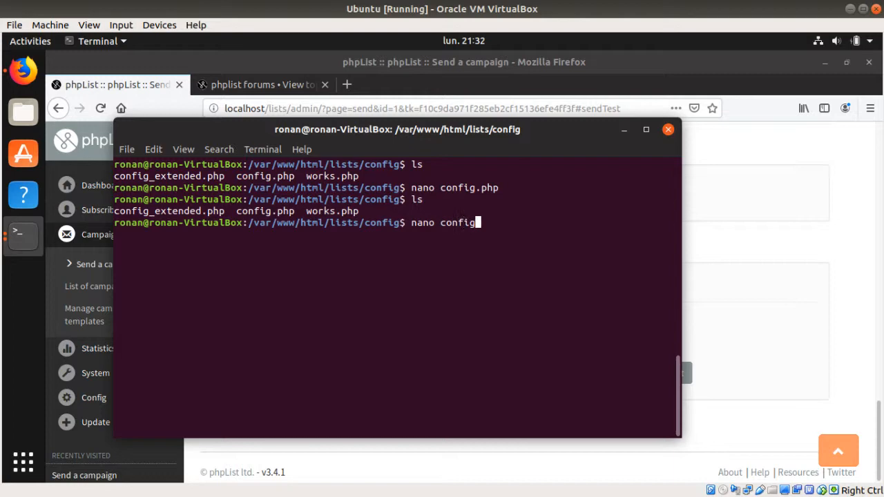
key("Return")
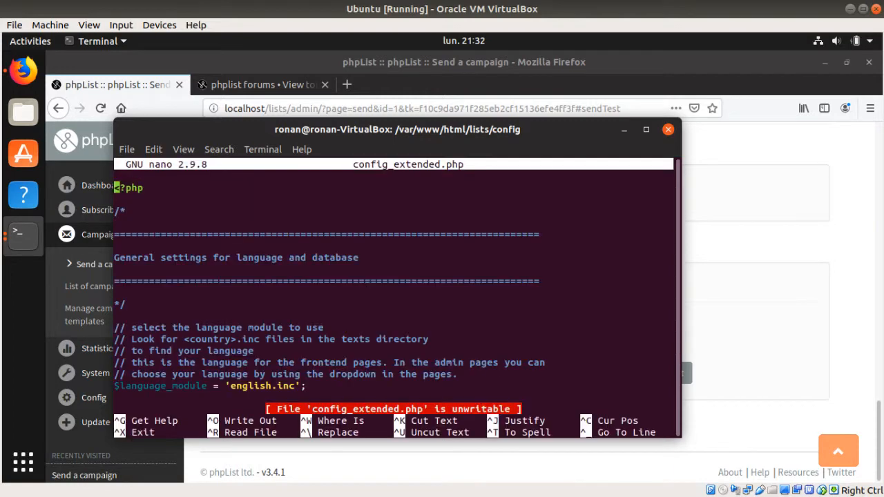
Search 'smtp' to review the empty PHPMAILERHOST setting, then exit nano back to the shell
scroll("down", 3)
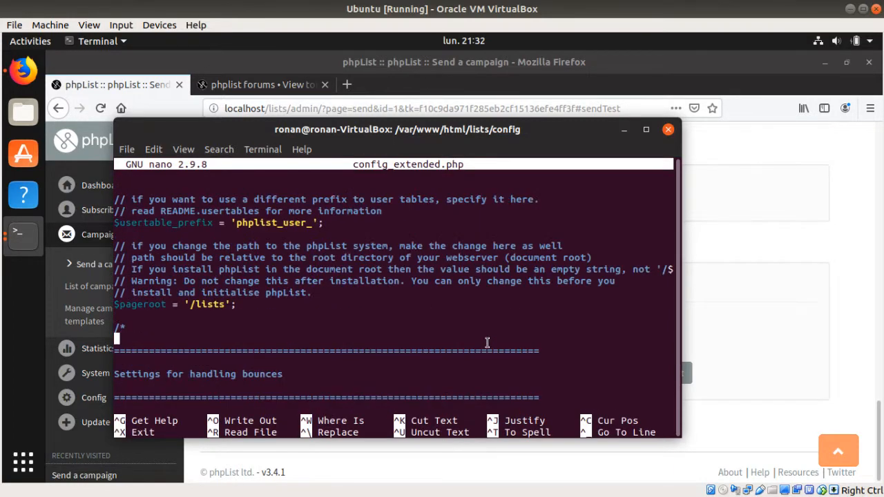
scroll("down", 3)
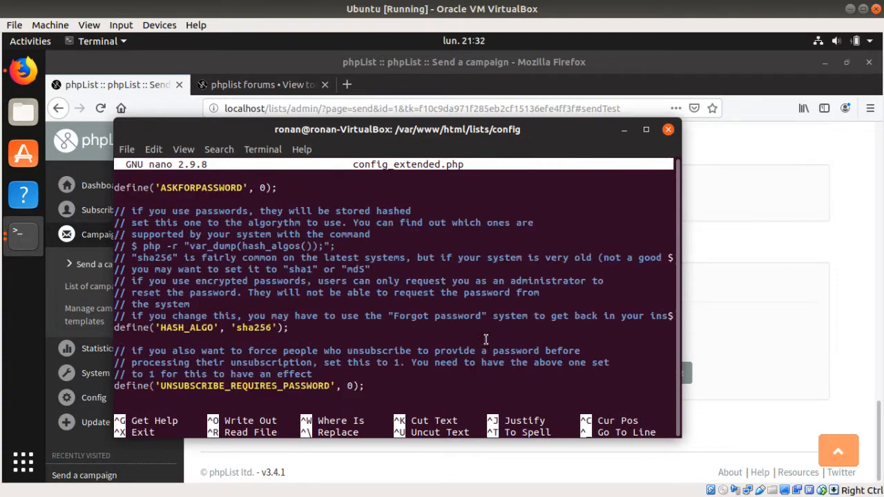
scroll("down", 3)
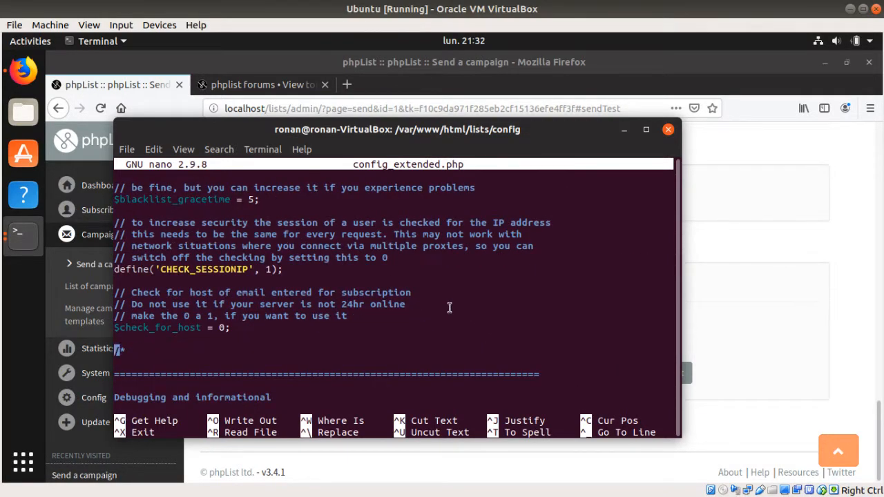
type("smtp")
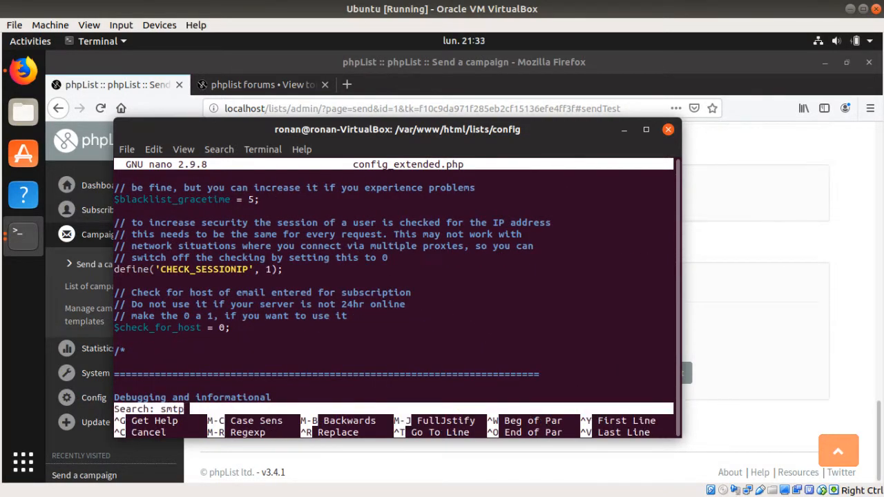
key("Return")
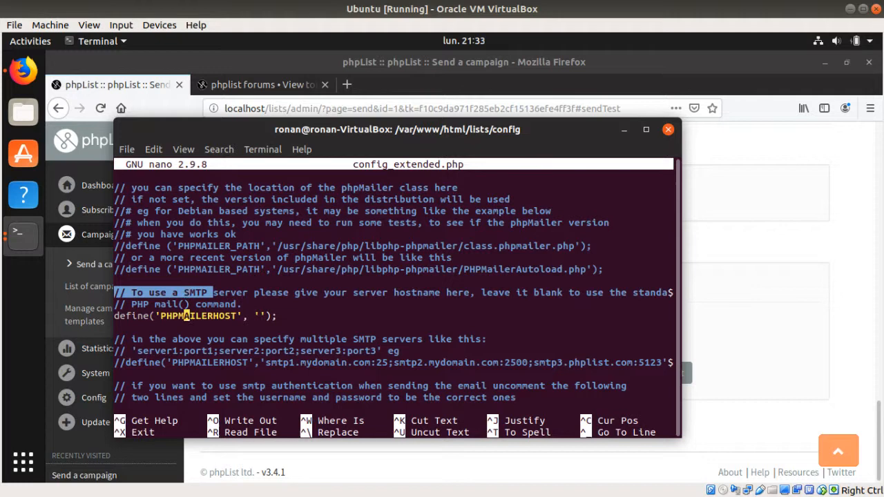
scroll("down", 3)
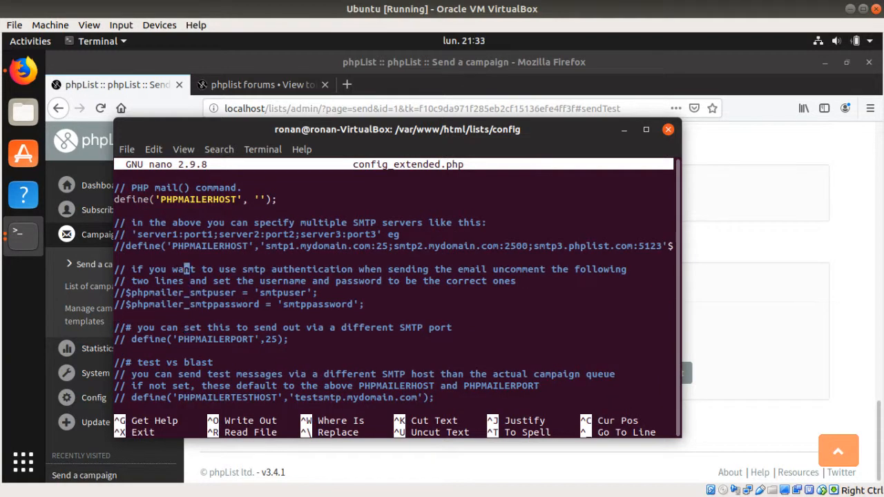
scroll("up", 3)
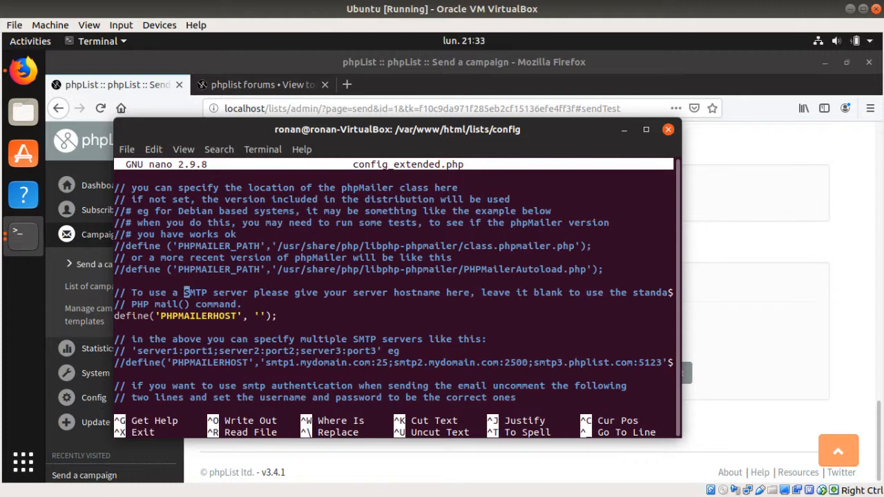
scroll("up", 3)
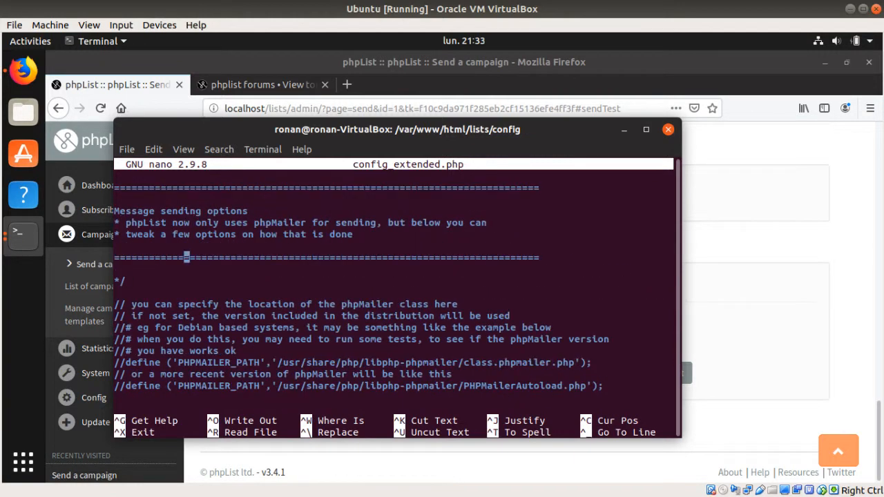
key("ctrl+x")
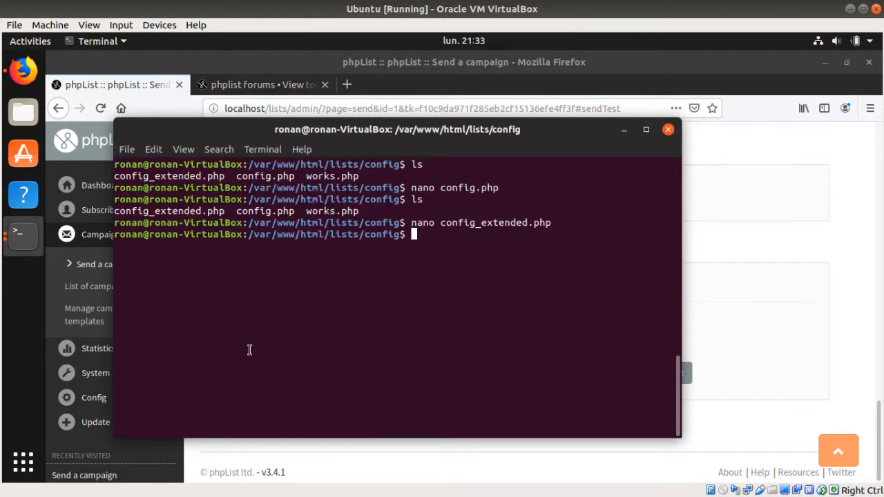
List the folder again and begin a sudo copy command, then erase it
key("Return")
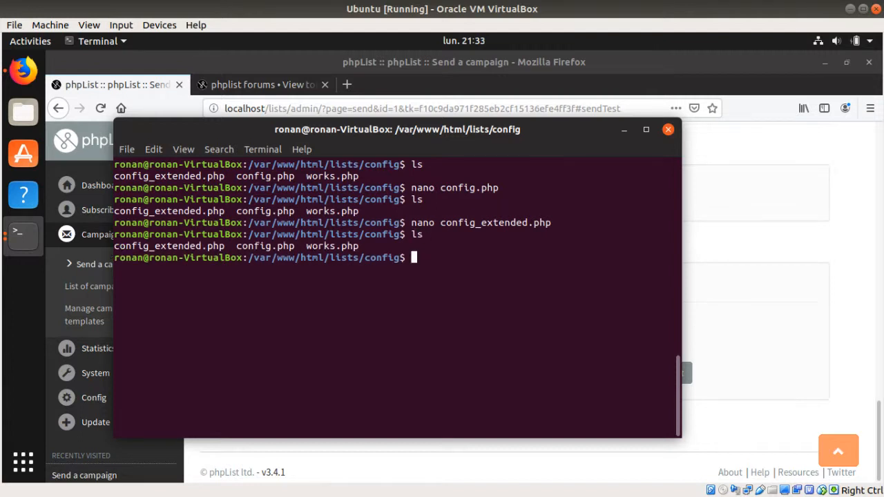
type("sud")
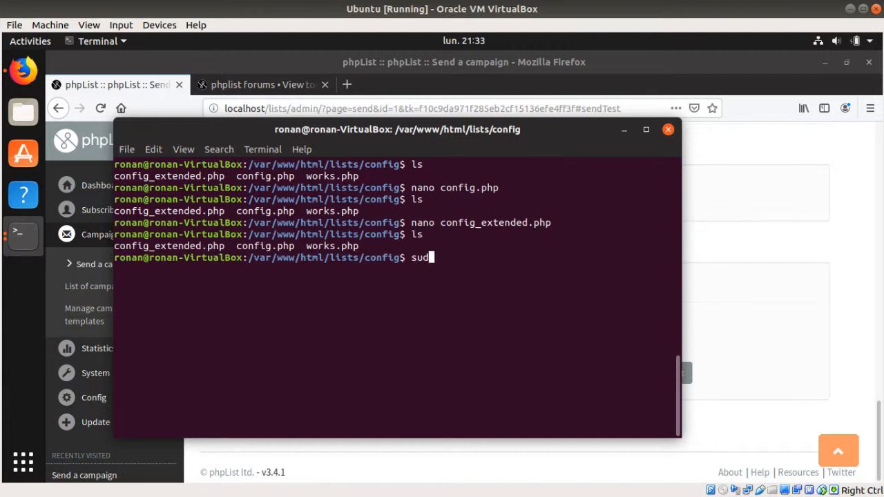
type("o c")
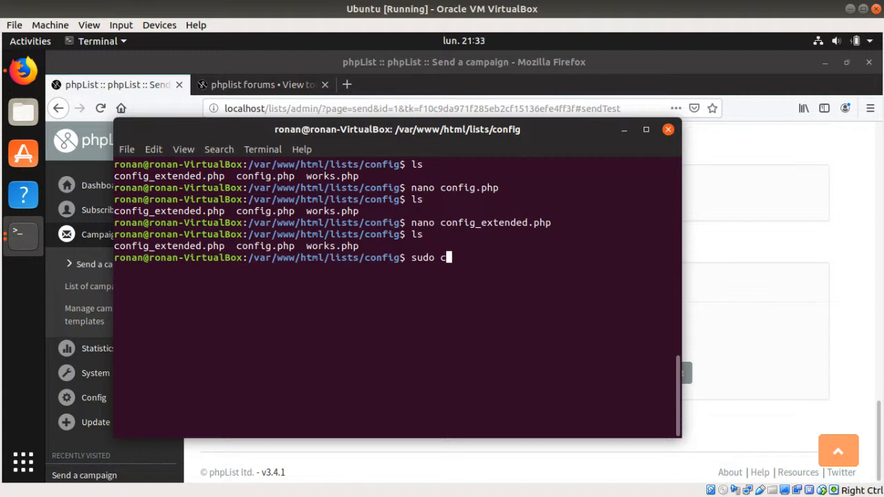
type("p conf")
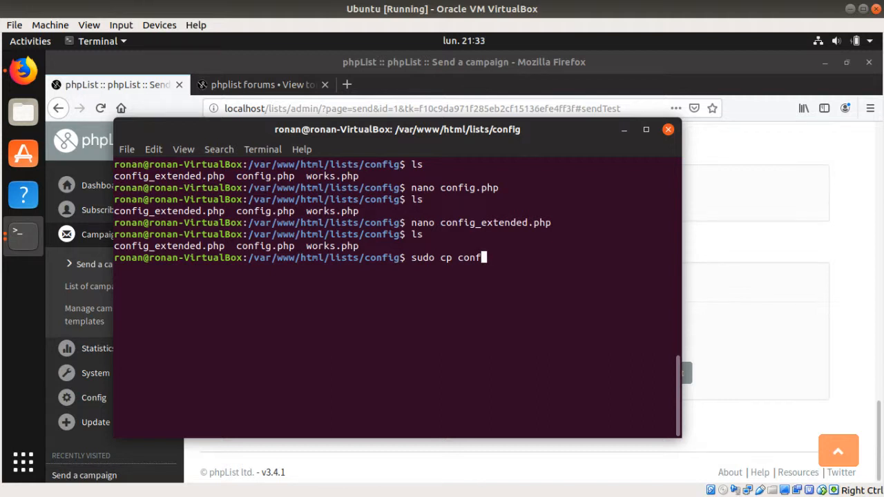
key("BackSpace")
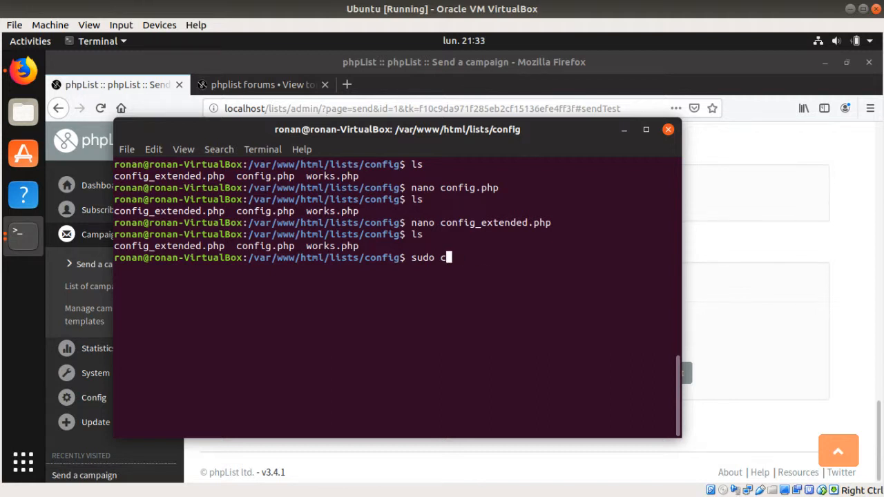
key("BackSpace")
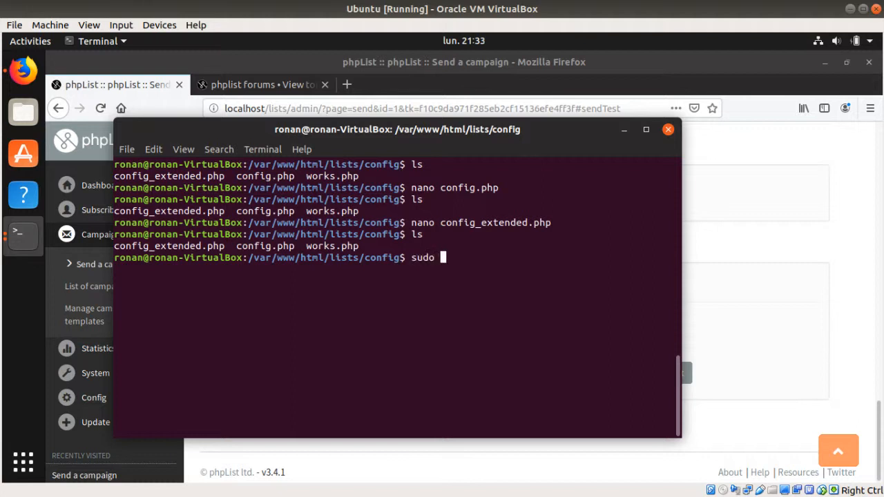
Run 'sudo nano config_extended.php' to edit the file as administrator
type("nano conf")
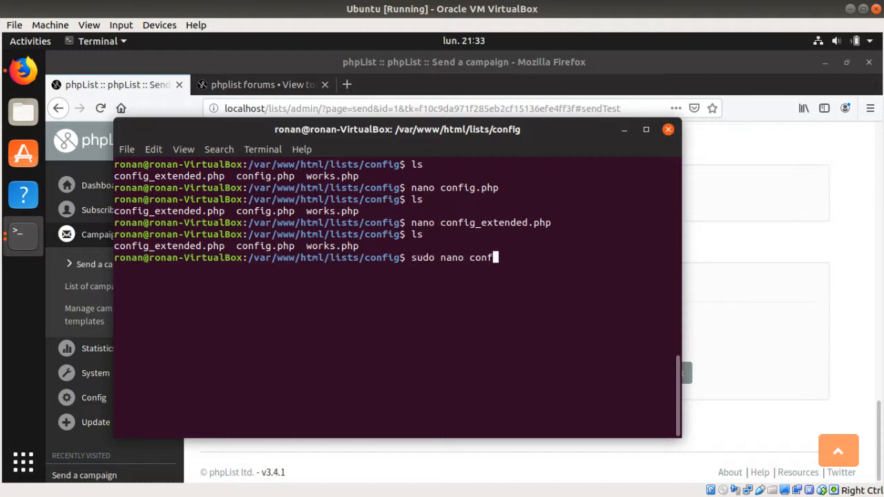
type("ig_e")
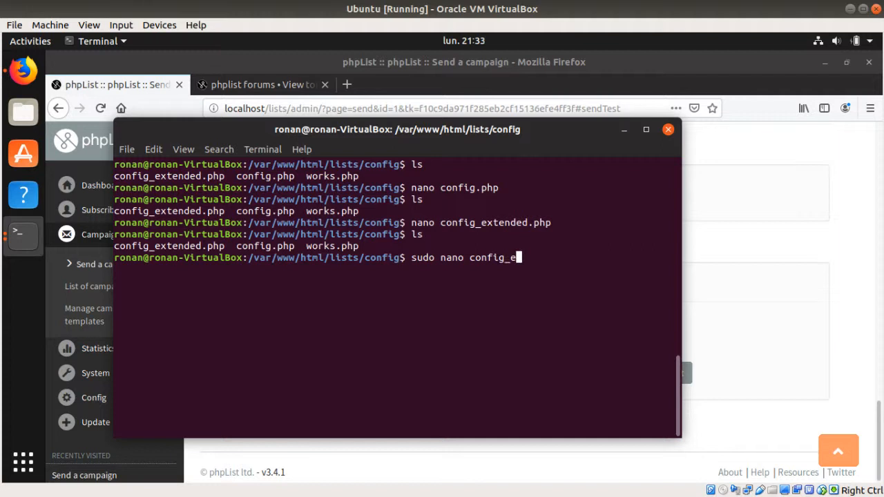
type("xtended.php")
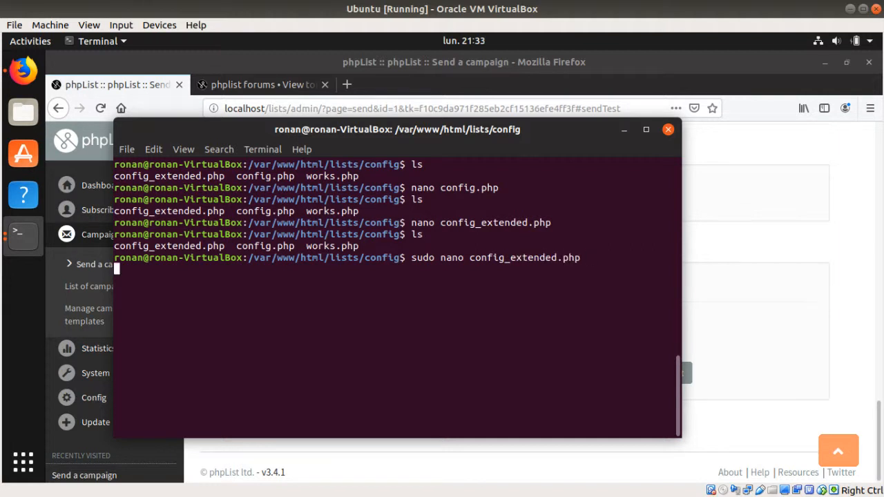
key("Return")
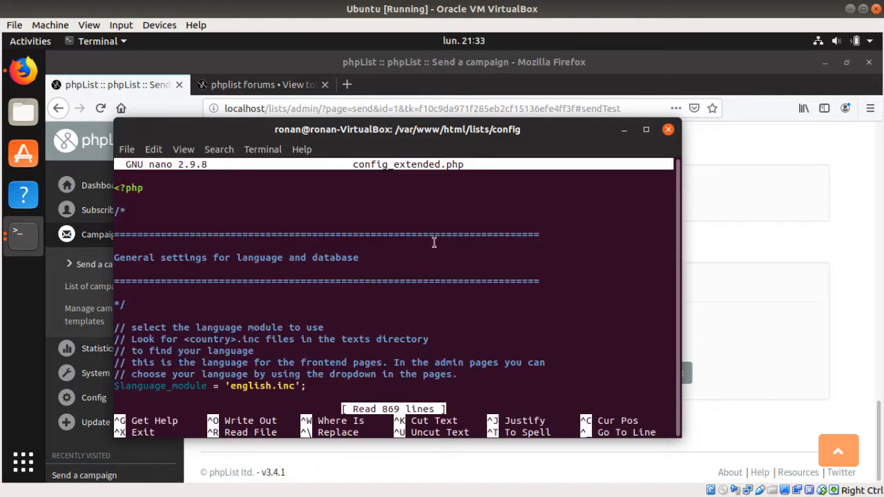
Scroll through the database settings in config_extended.php
scroll("down", 3)
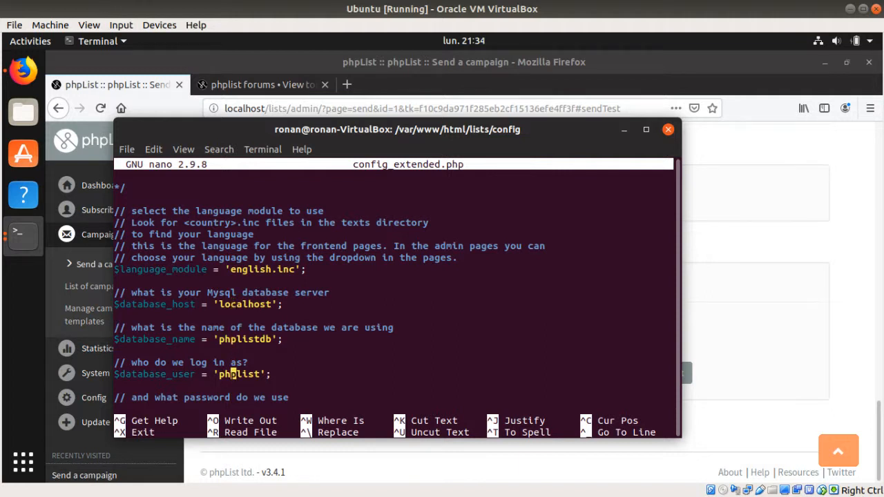
scroll("down", 3)
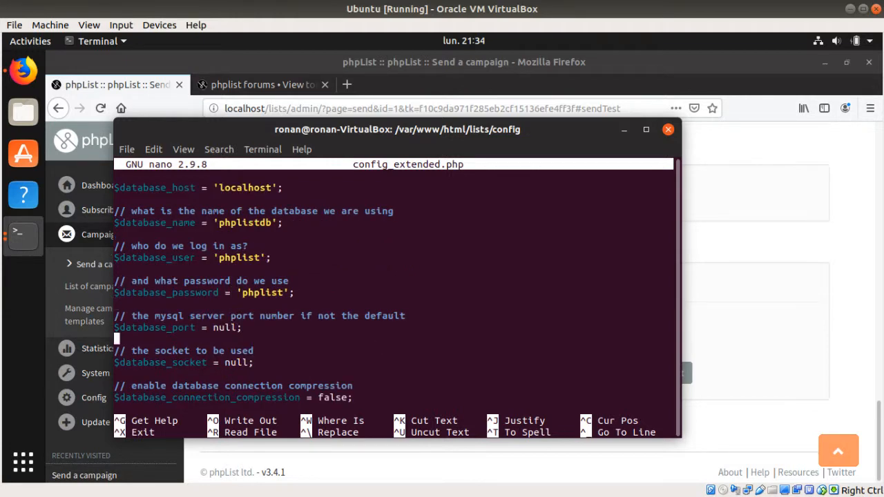
scroll("down", 3)
type("test")
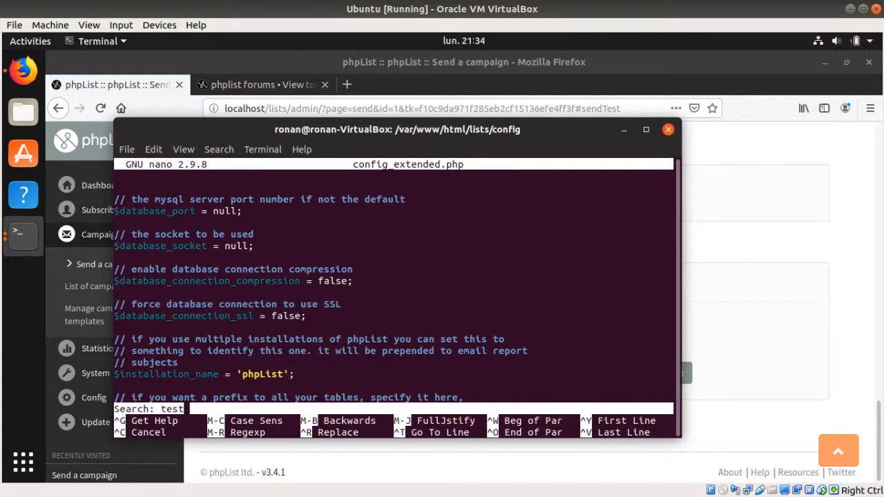
Find the TEST define and change it from 1 to 0, then start another search
key("Return")
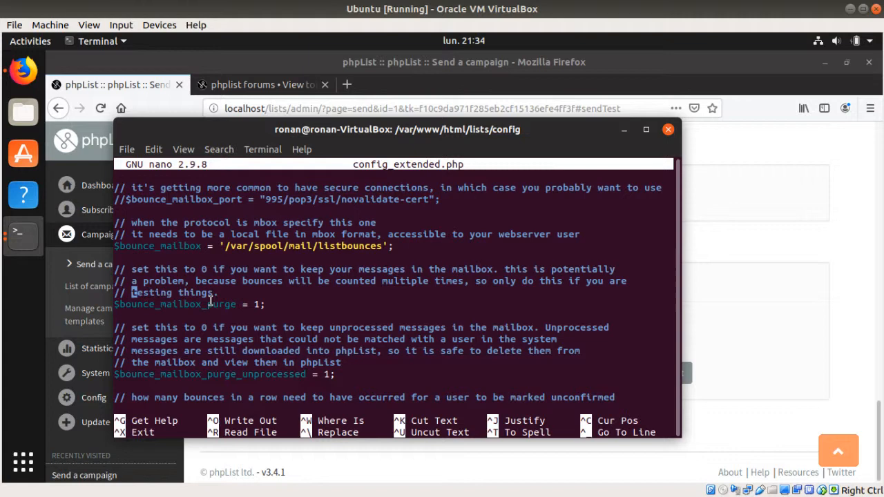
scroll("down", 3)
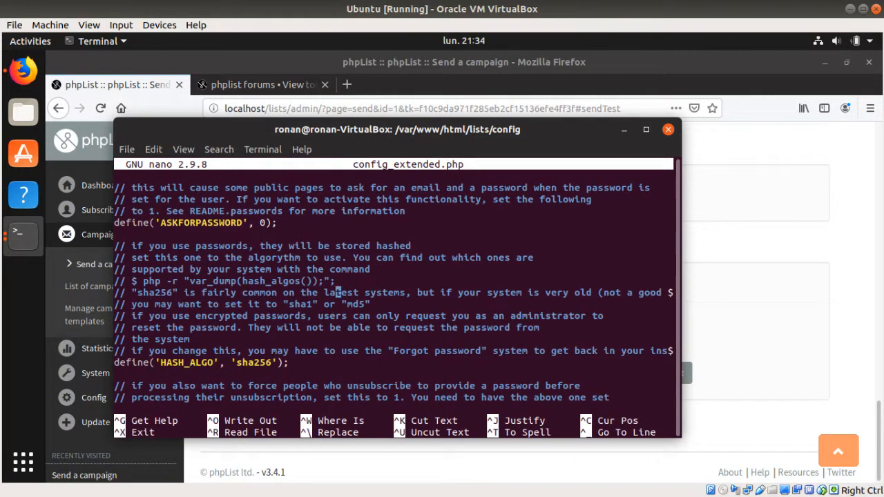
scroll("down", 3)
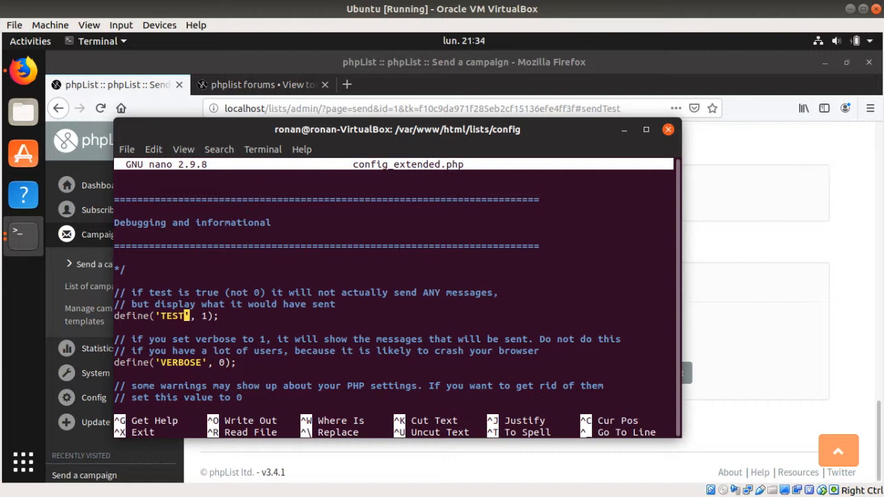
type("0")
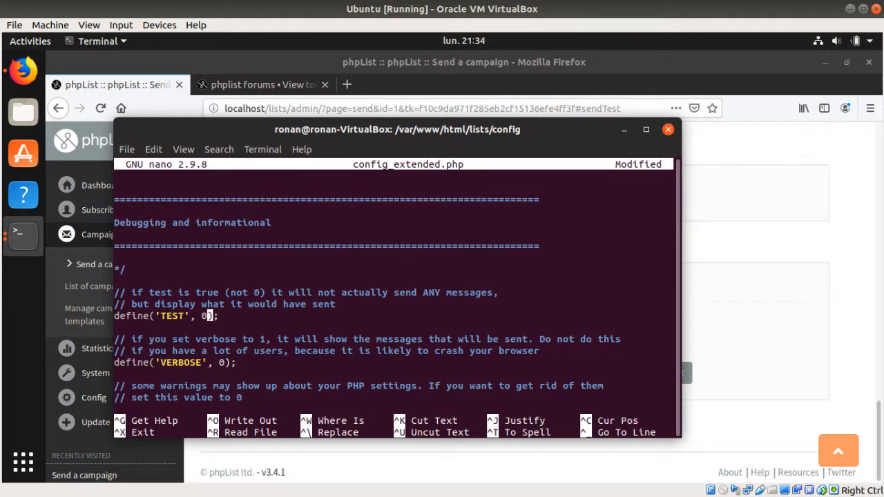
key("ctrl+w")
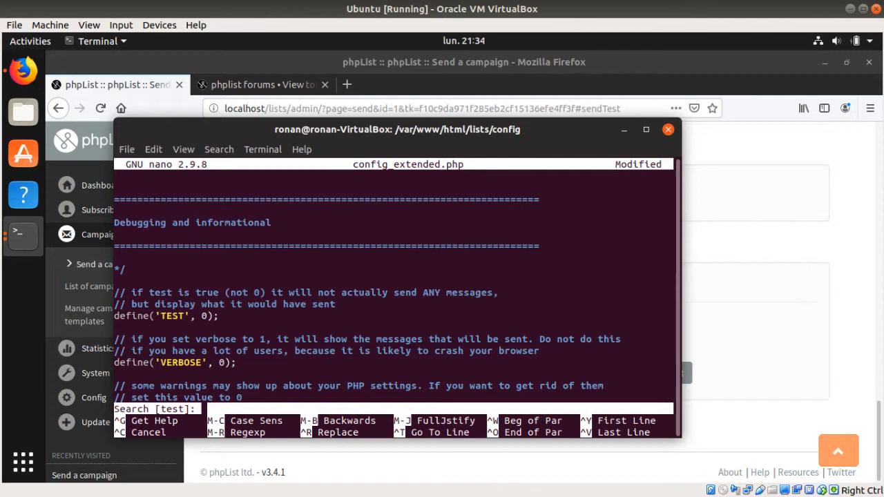
Search down to the PHPMAILERHOST define, try a host name and leave the value empty
key("Return")
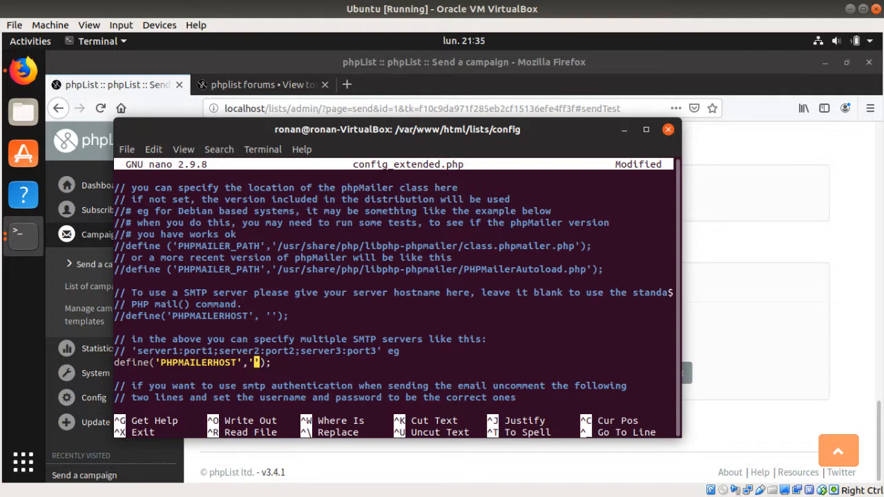
type("smtp")
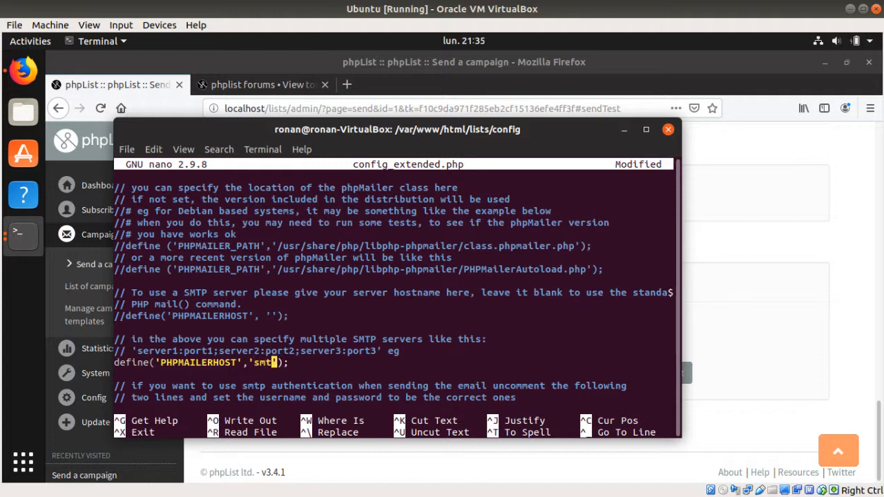
type("p.")
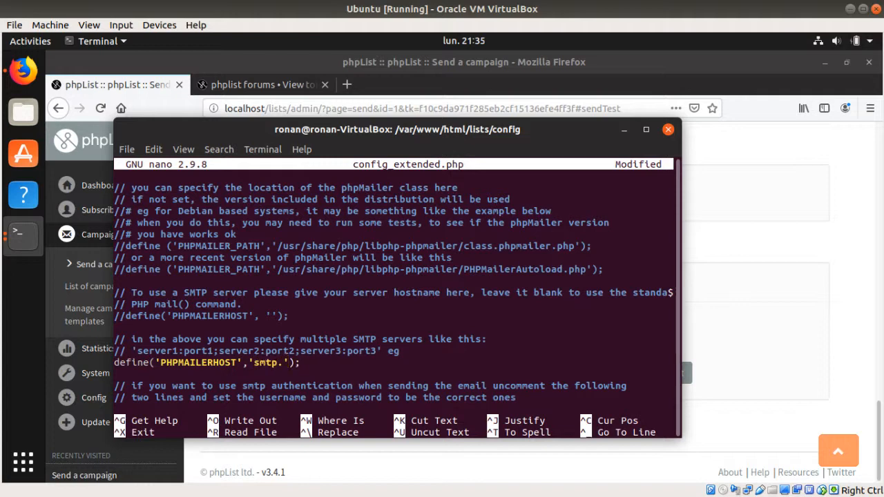
mouse_move(259, 363)
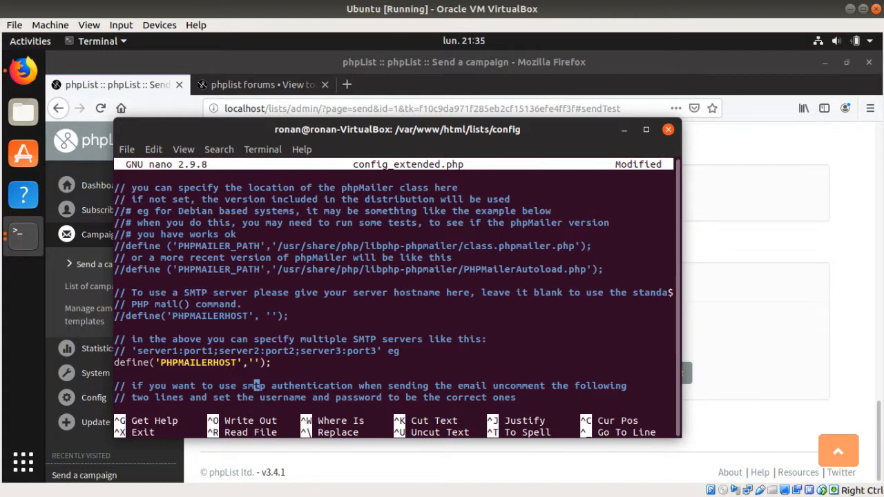
scroll("down", 3)
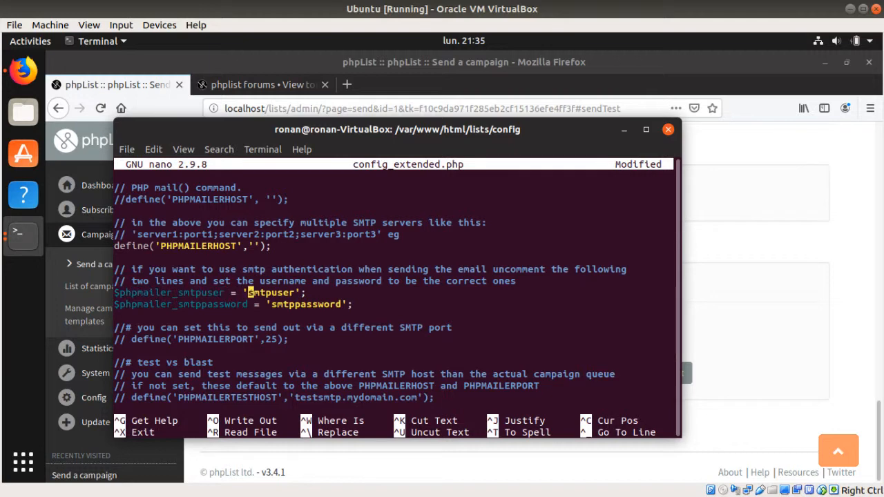
key("Delete")
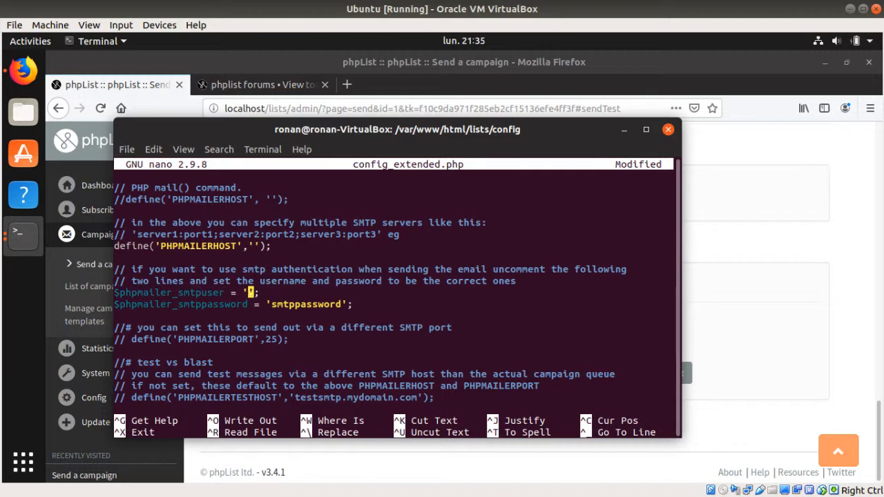
type("use")
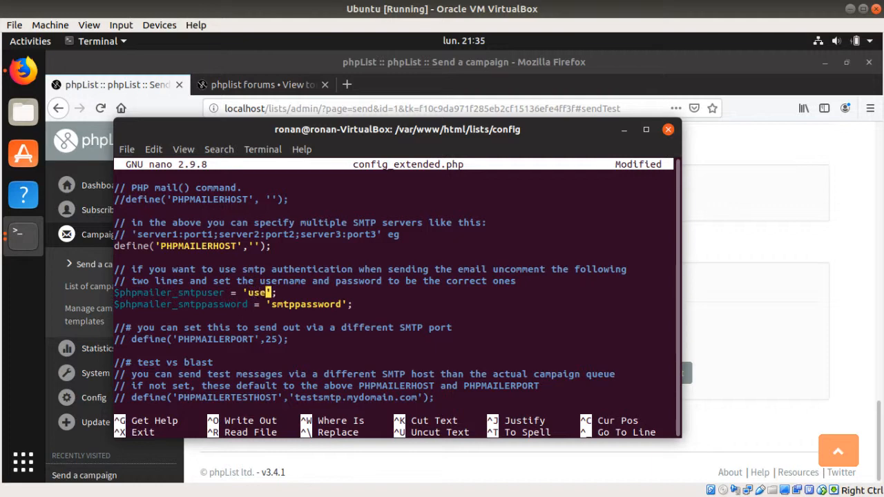
type("r@")
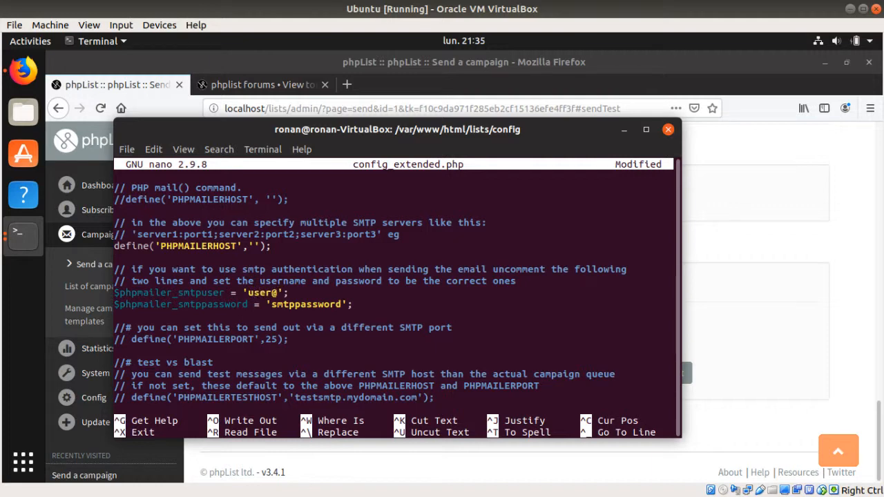
type("@c")
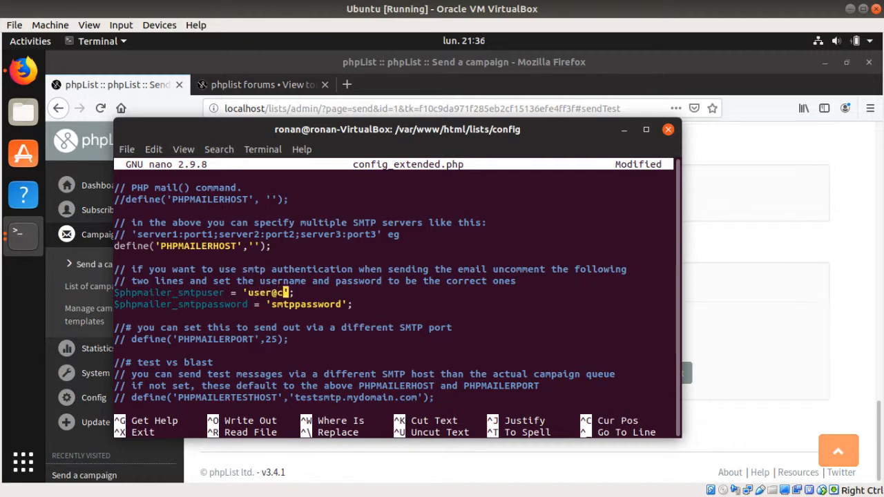
type("ontact")
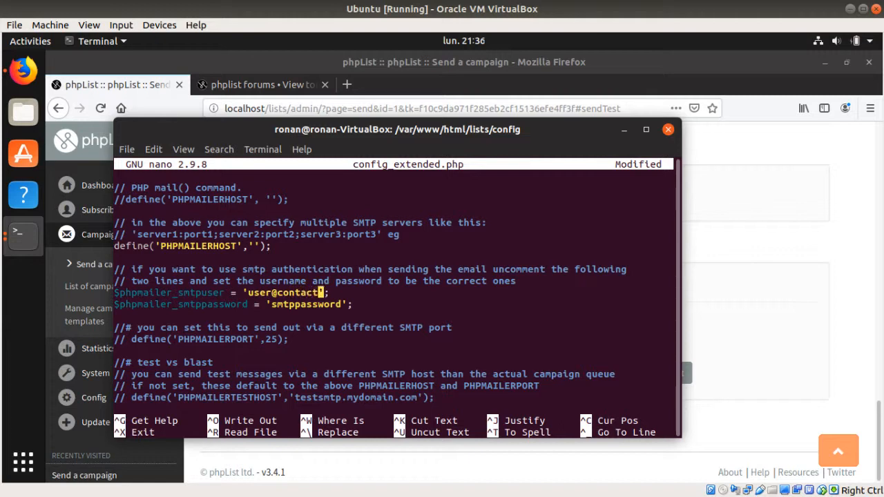
type(".com")
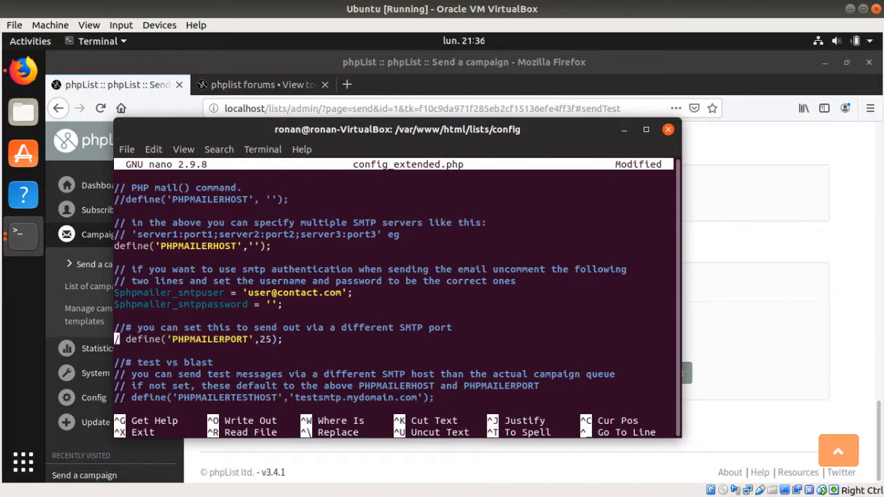
Uncomment the PHPMAILERPORT define and set it to 587, then review the TLS setting below
key("Delete")
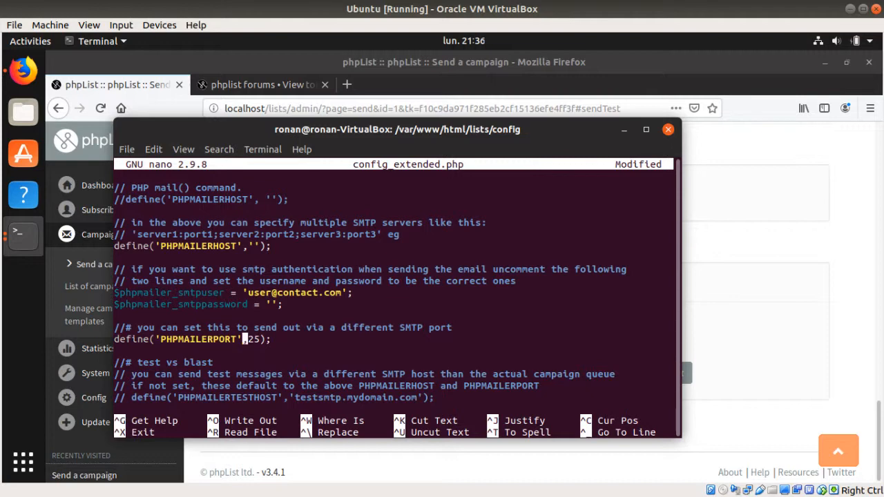
mouse_move(248, 339)
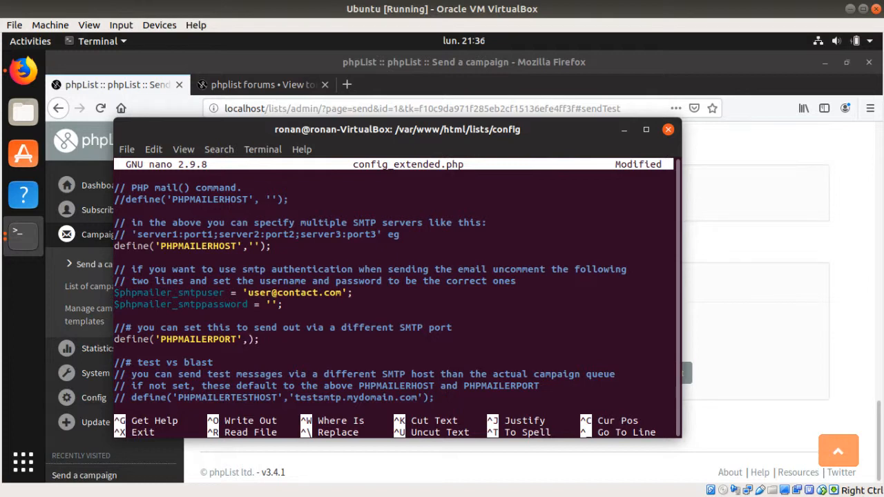
type("587")
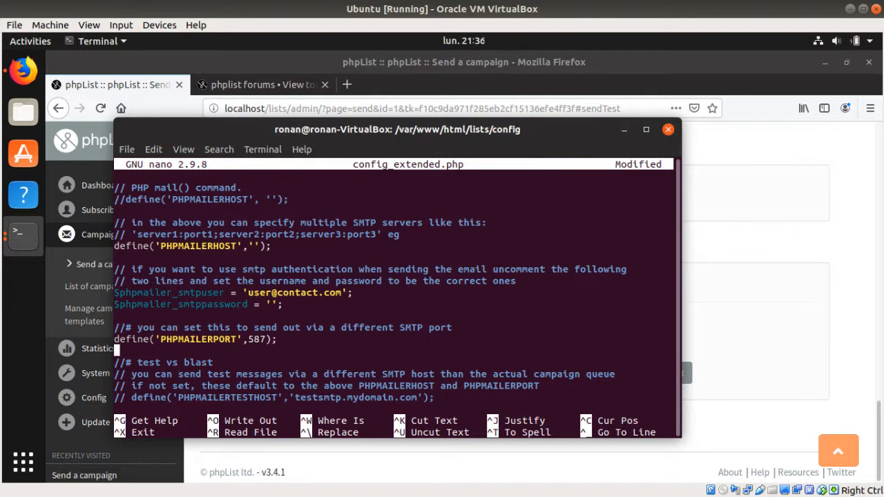
scroll("down", 3)
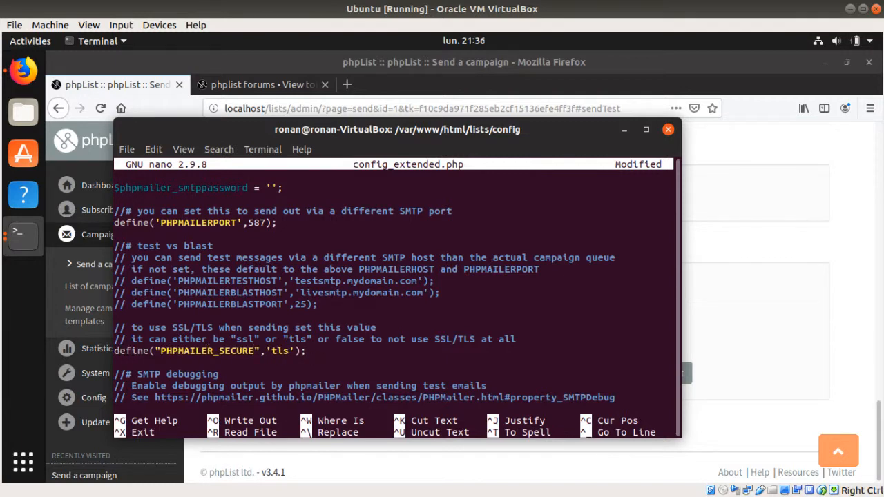
mouse_move(262, 275)
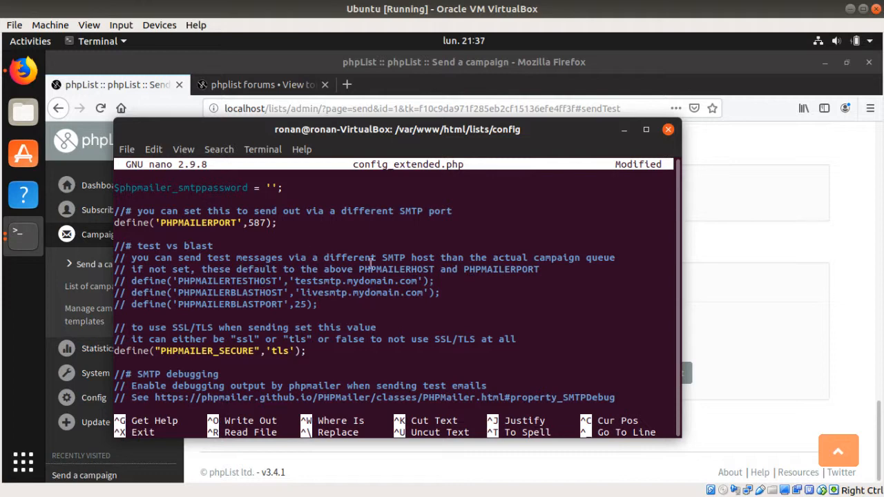
Save and exit nano, then delete config.php with sudo rm in the config folder
key("ctrl+x")
type("ls")
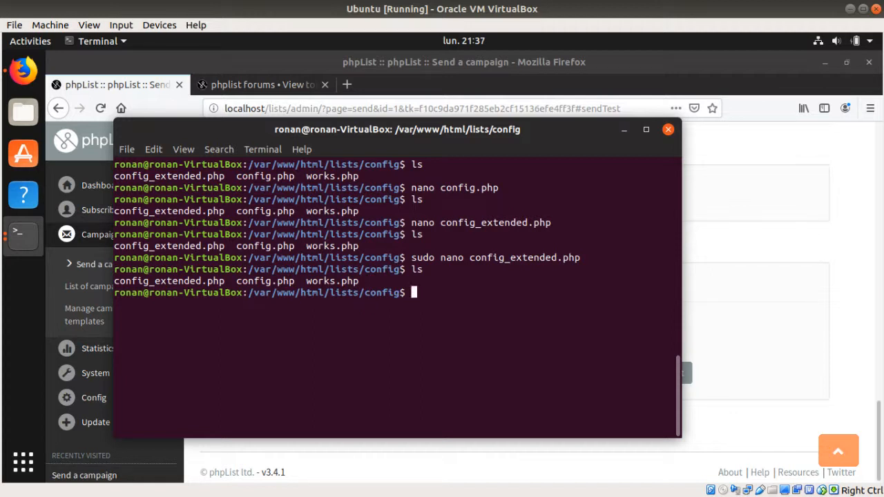
type("cd")
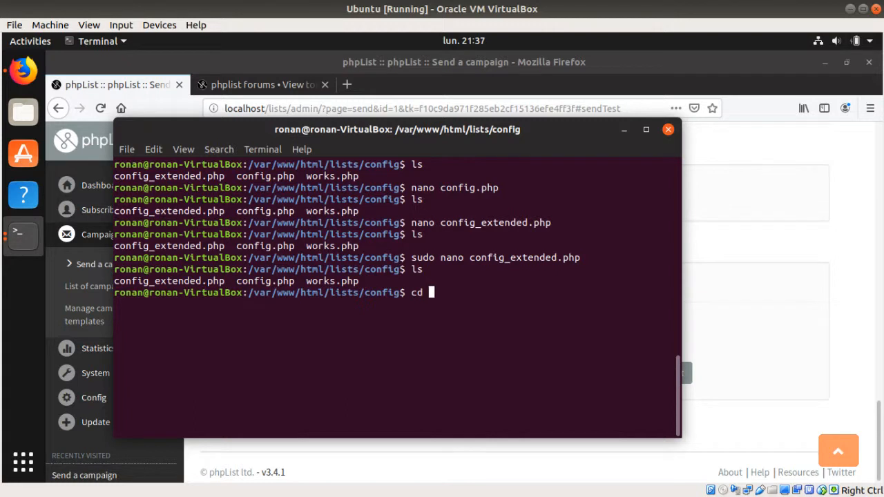
type("su")
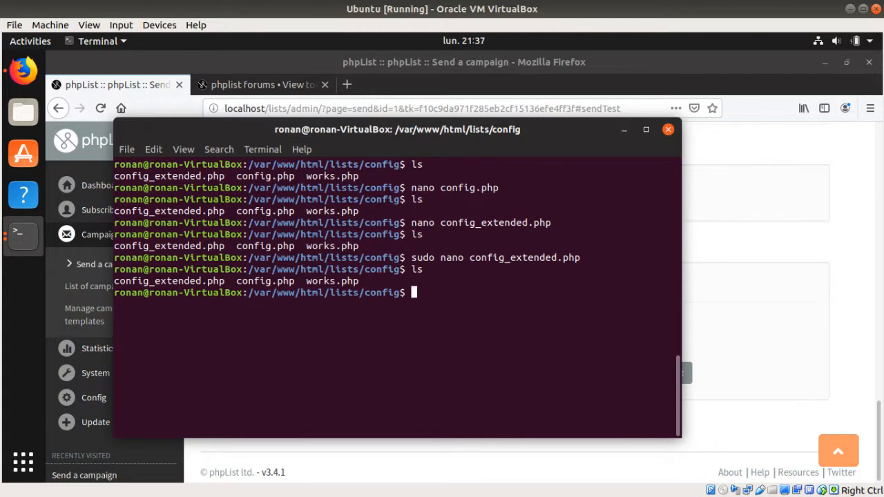
type("sud")
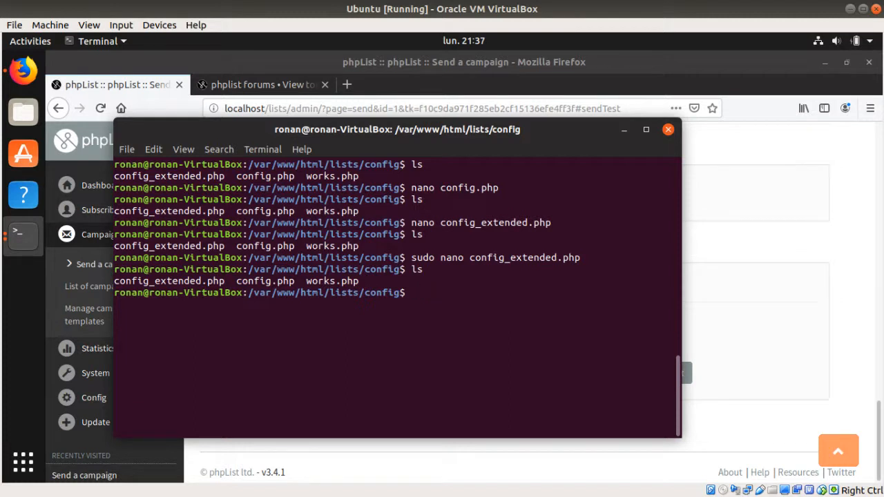
type("sudo")
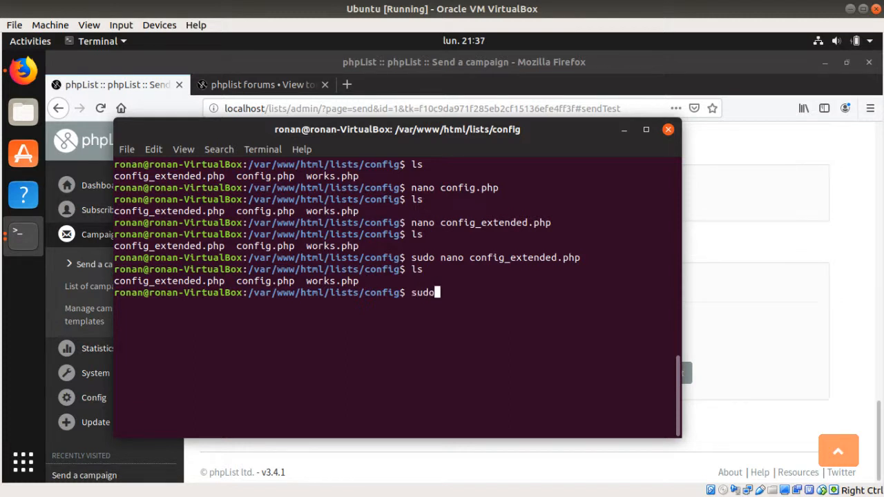
type("rm con")
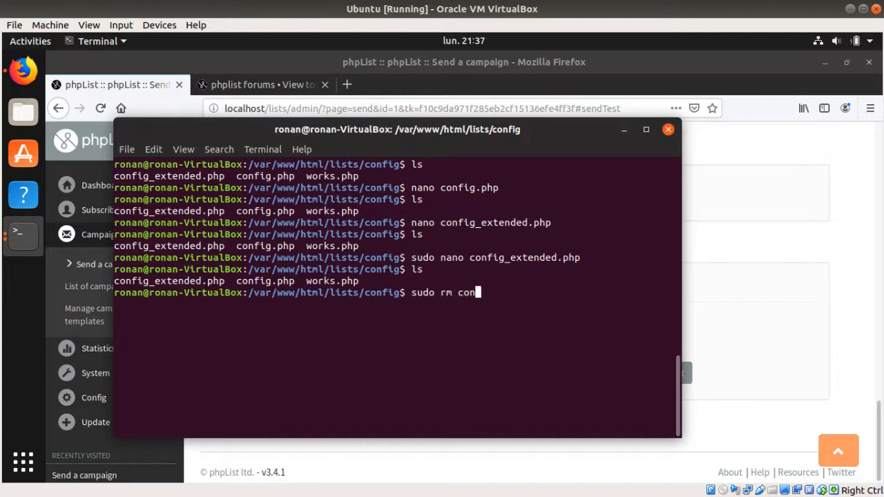
type("fig.php")
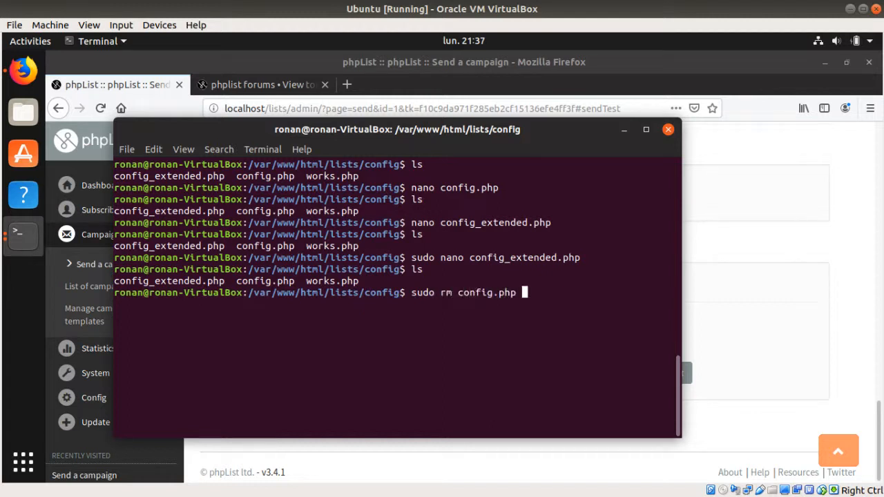
key("Return")
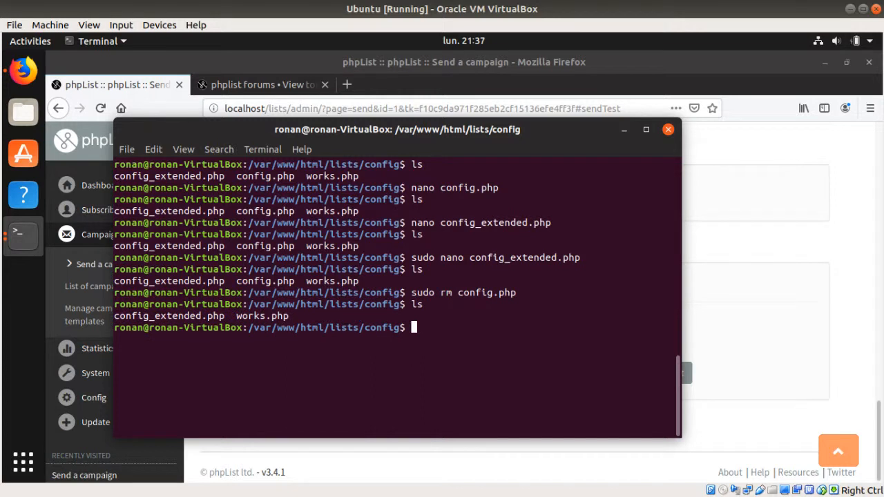
Copy works.php to a new config.php with sudo cp and list the folder to verify it
type("cp")
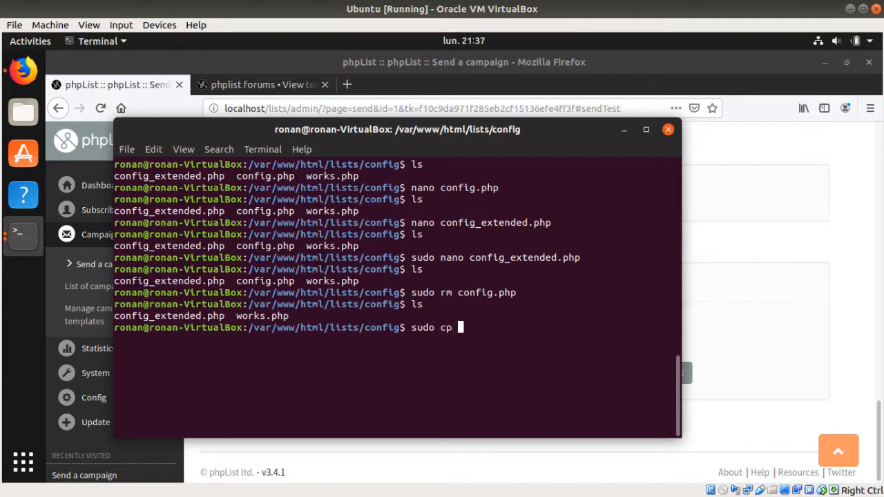
type("works.php")
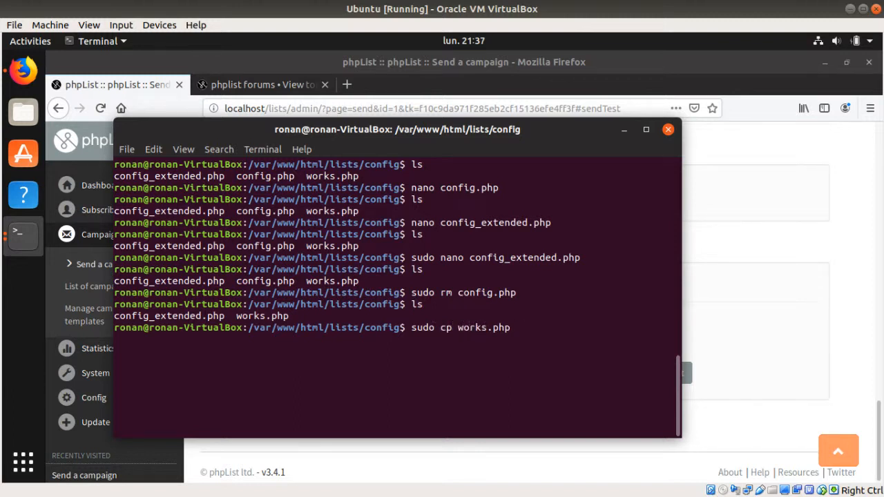
type("config")
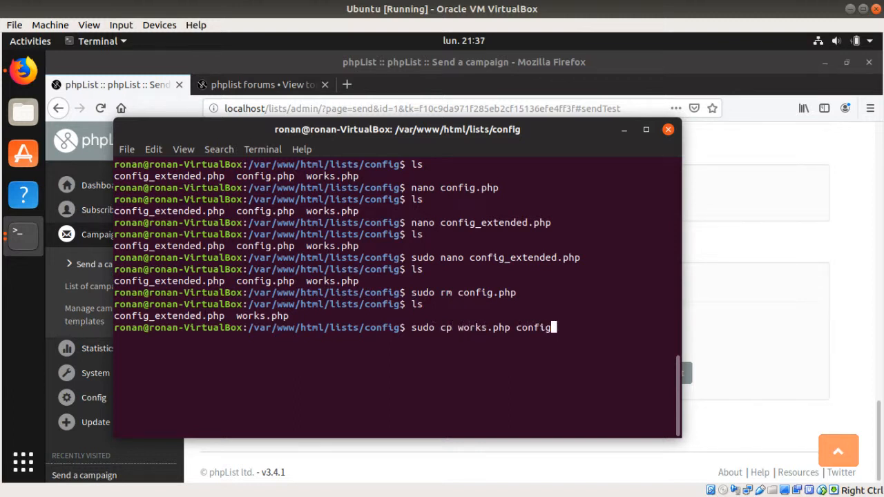
key("Return")
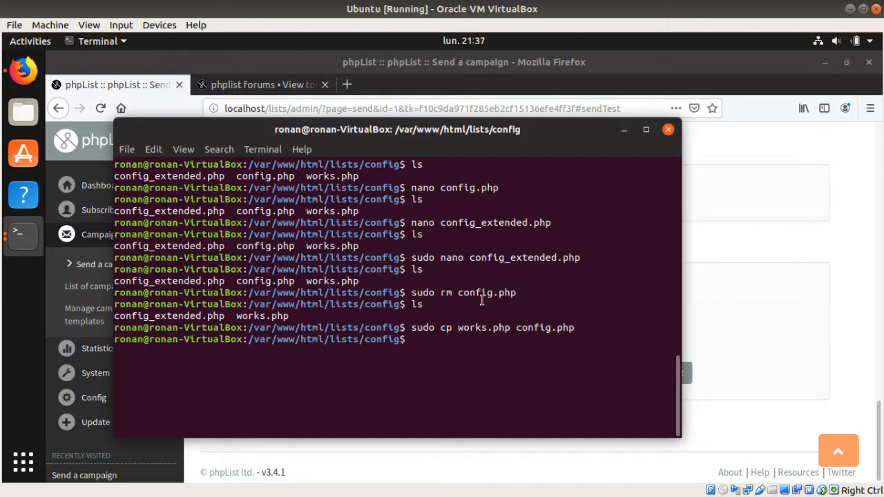
key("Return")
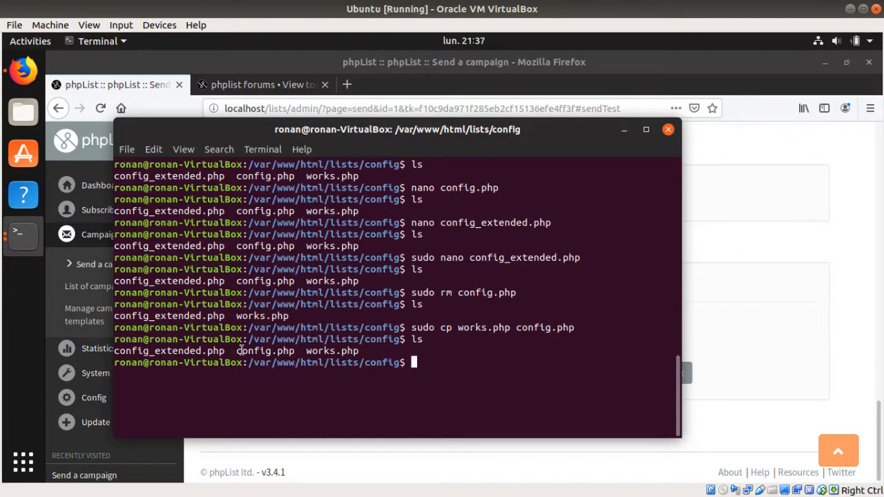
double_click(264, 350)
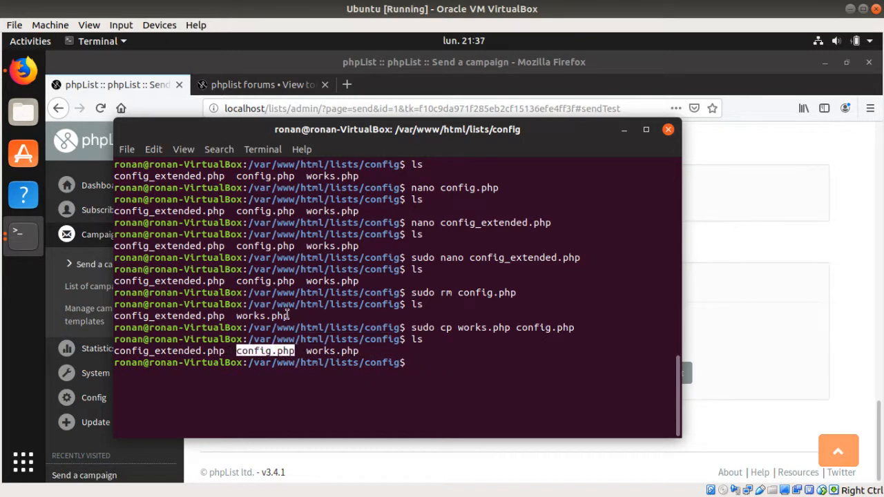
double_click(251, 315)
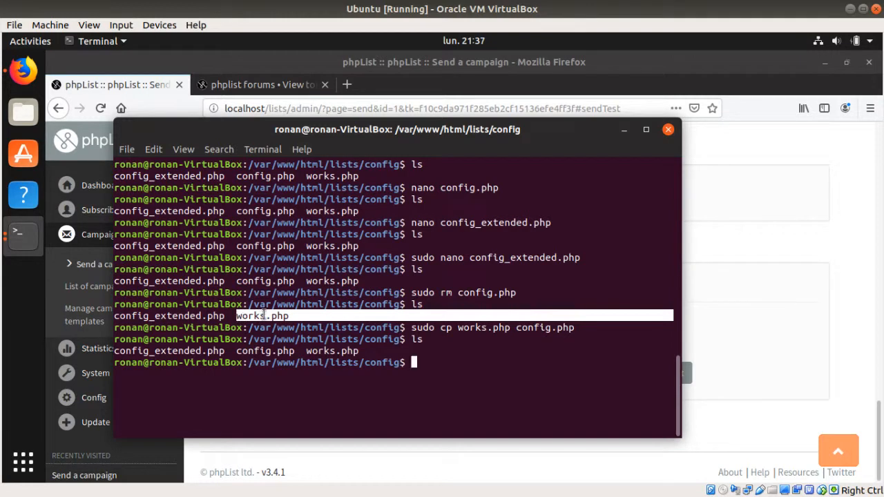
mouse_move(270, 315)
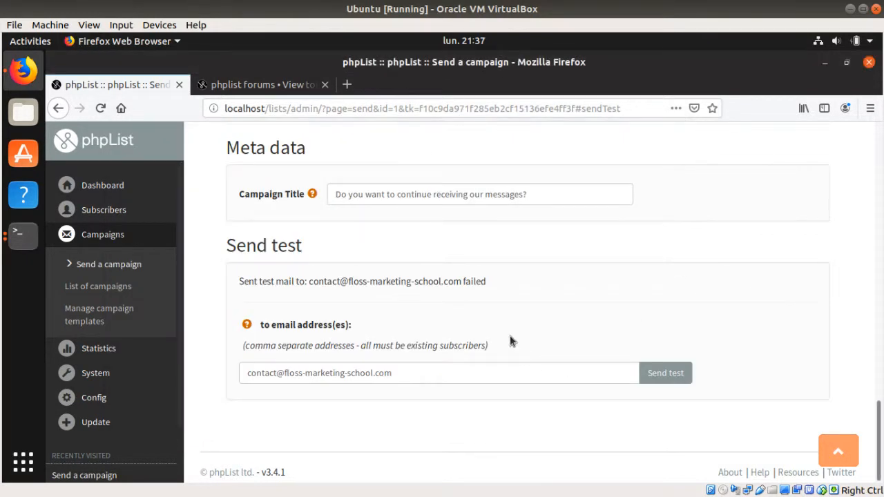
Back in the Ubuntu VM, run Send test on the campaign again from the phpList page
scroll("up", 3)
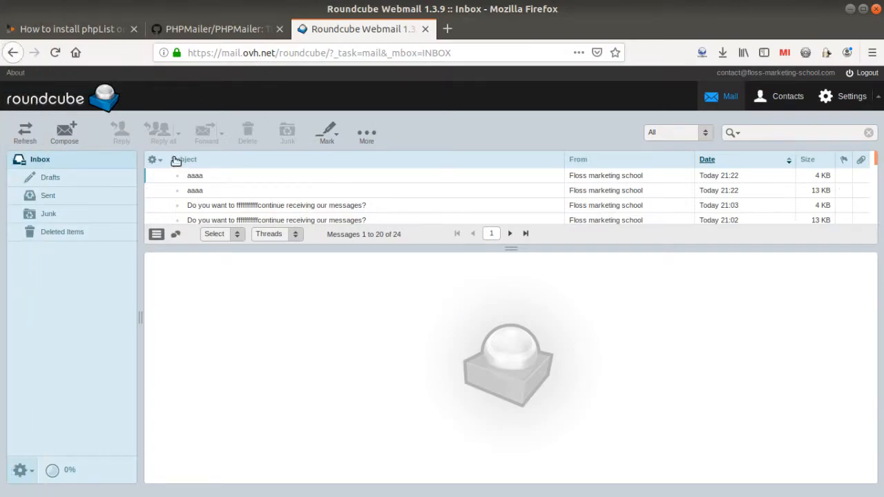
mouse_move(204, 176)
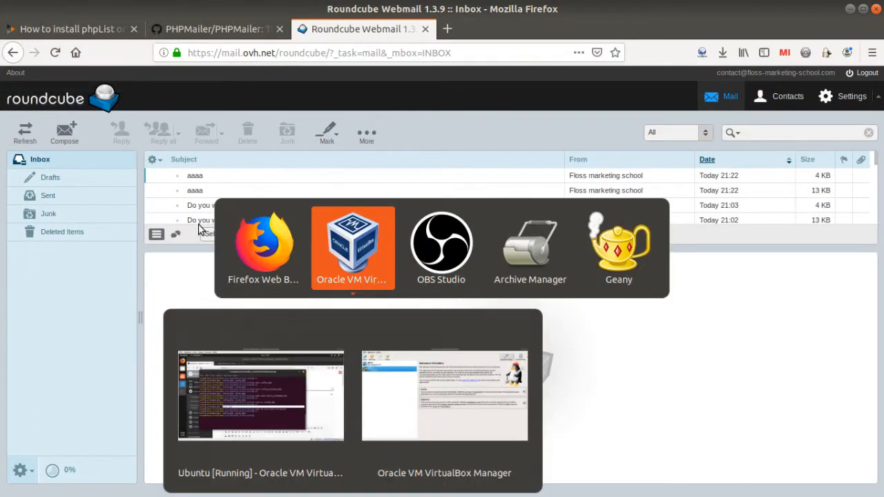
left_click(261, 395)
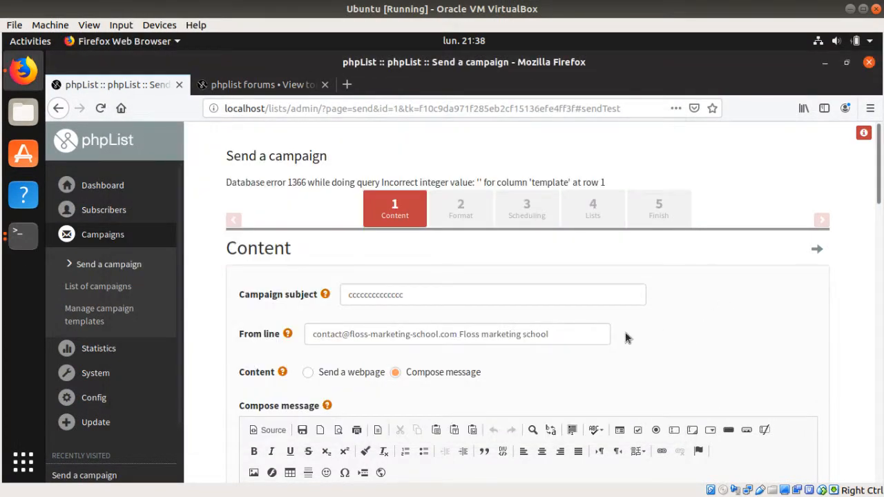
scroll("down", 3)
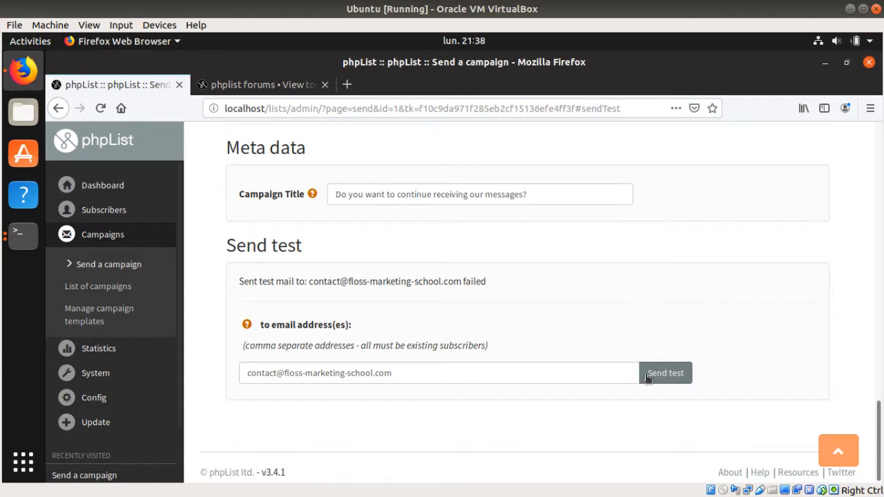
left_click(665, 373)
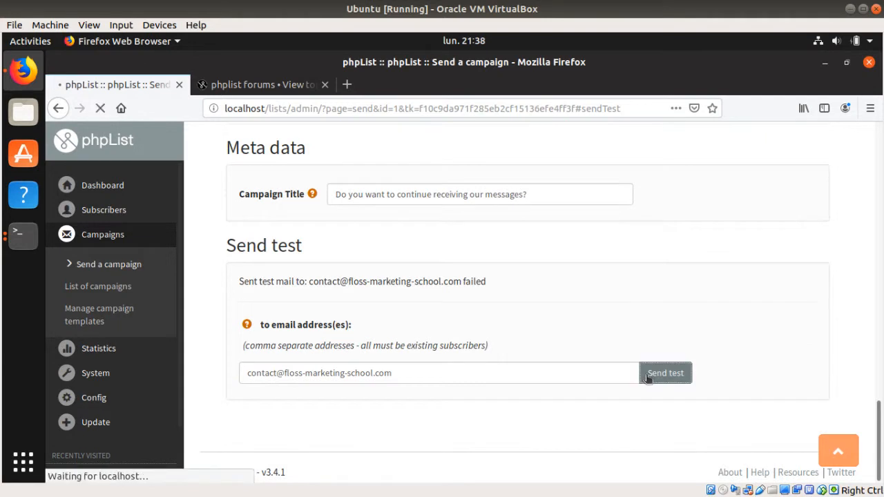
mouse_move(577, 290)
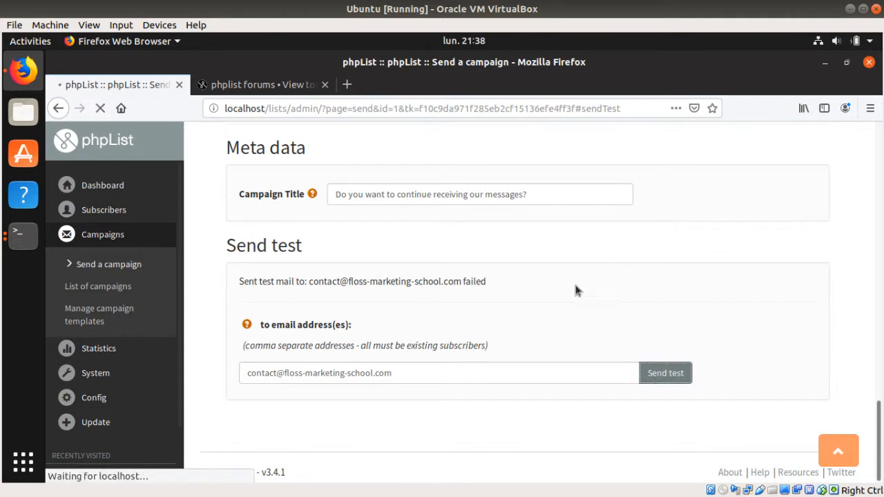
mouse_move(531, 275)
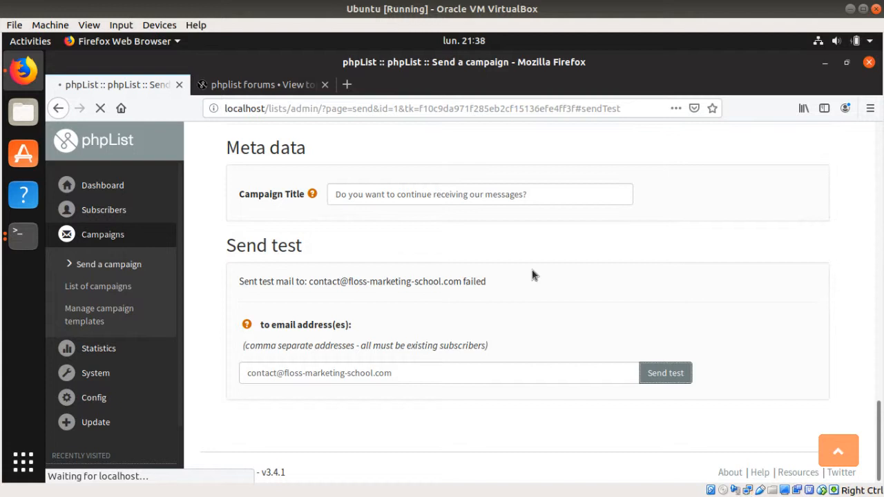
left_click(665, 373)
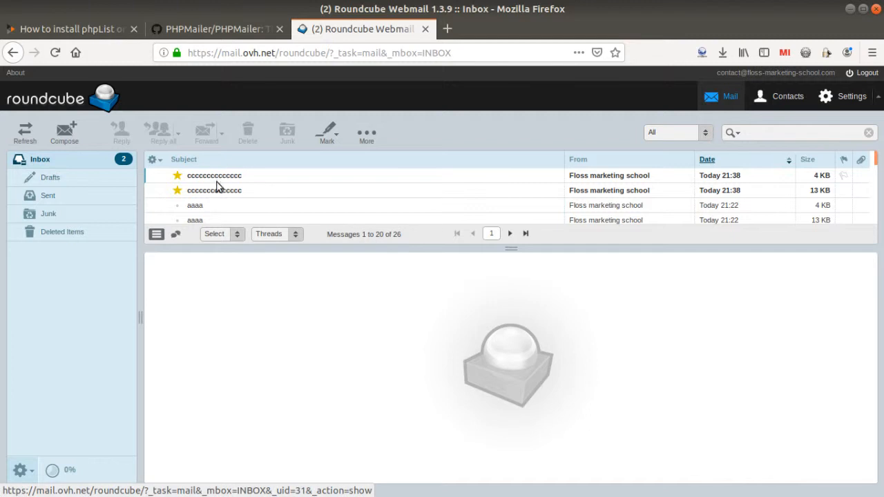
Open the newest 'cccccccccccc' message from Floss marketing school in the inbox preview
left_click(214, 189)
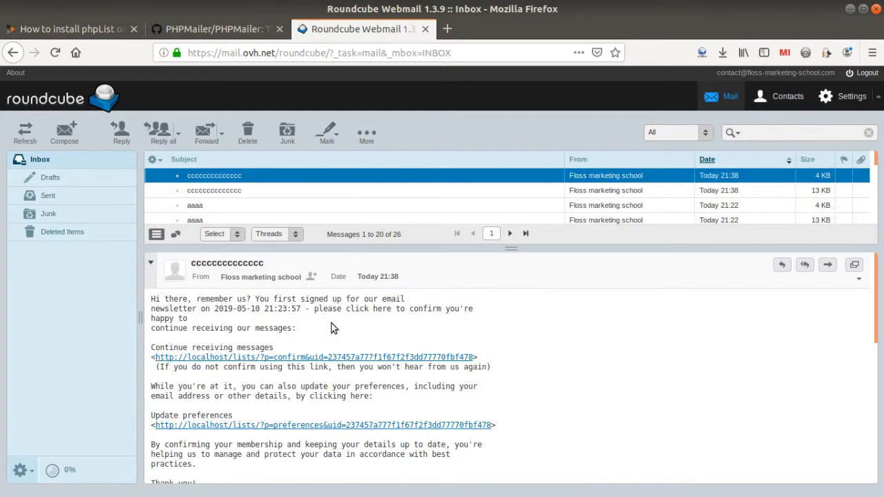
mouse_move(348, 224)
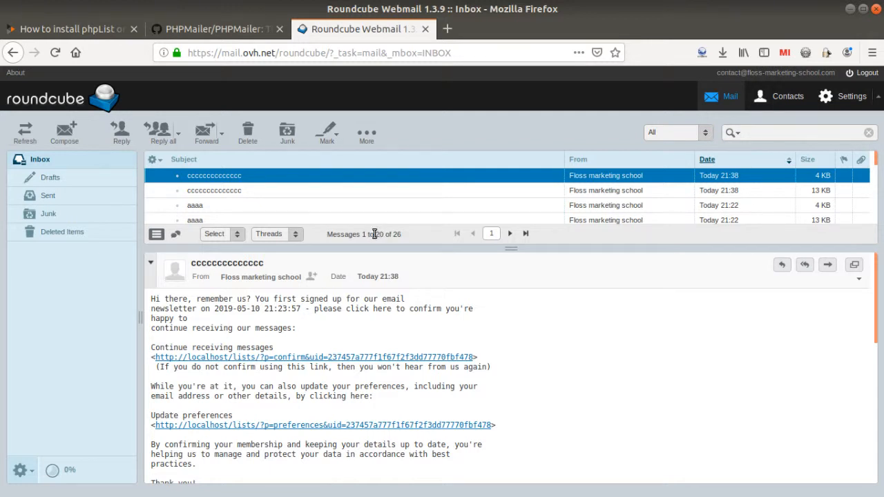
mouse_move(373, 238)
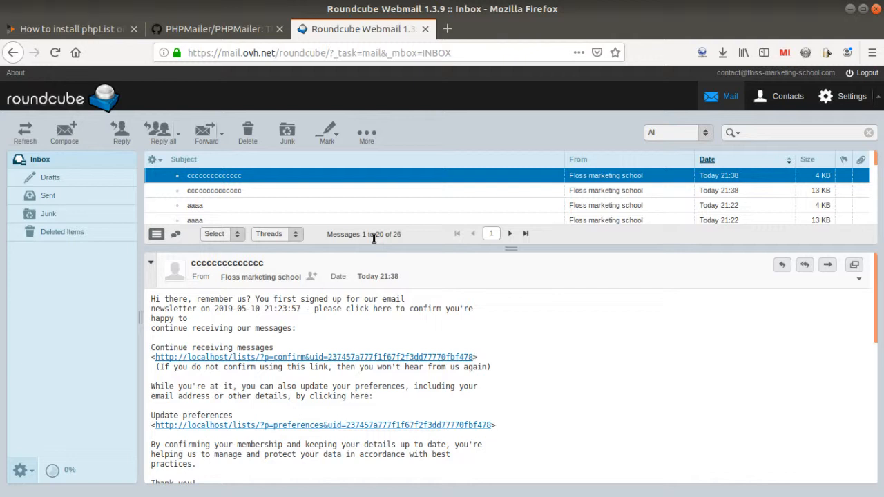
mouse_move(358, 260)
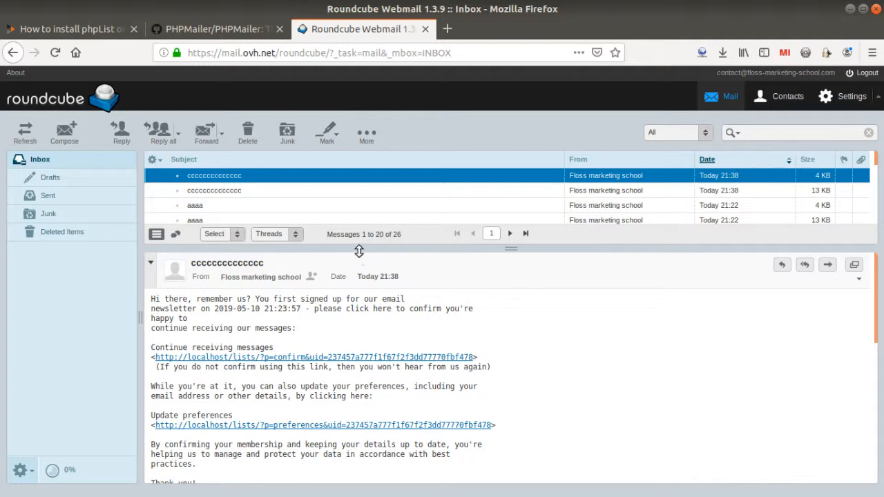
mouse_move(393, 277)
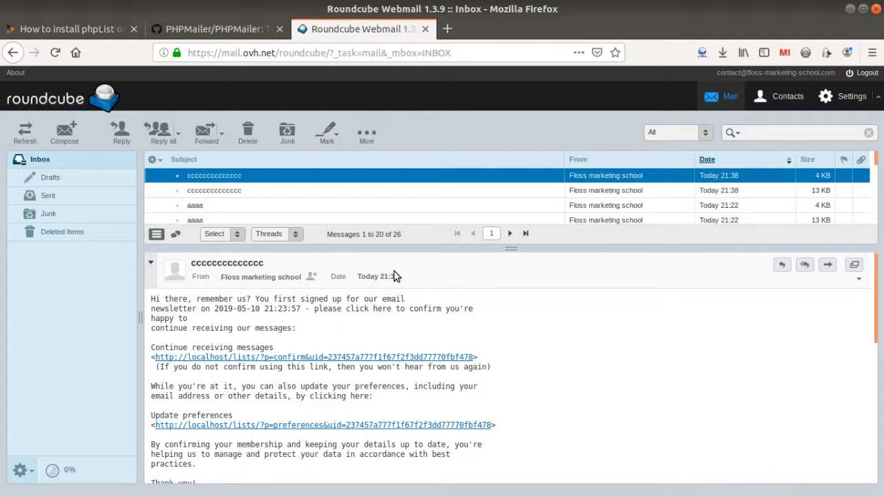